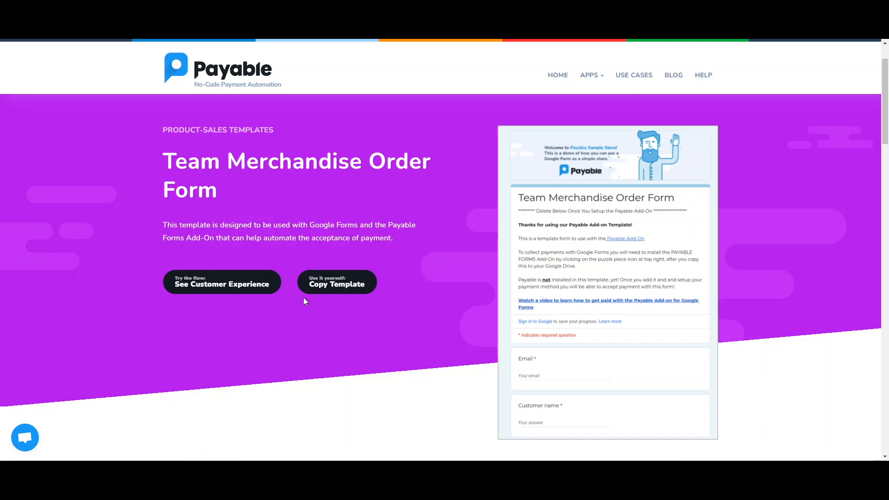
pyautogui.moveTo(311, 299)
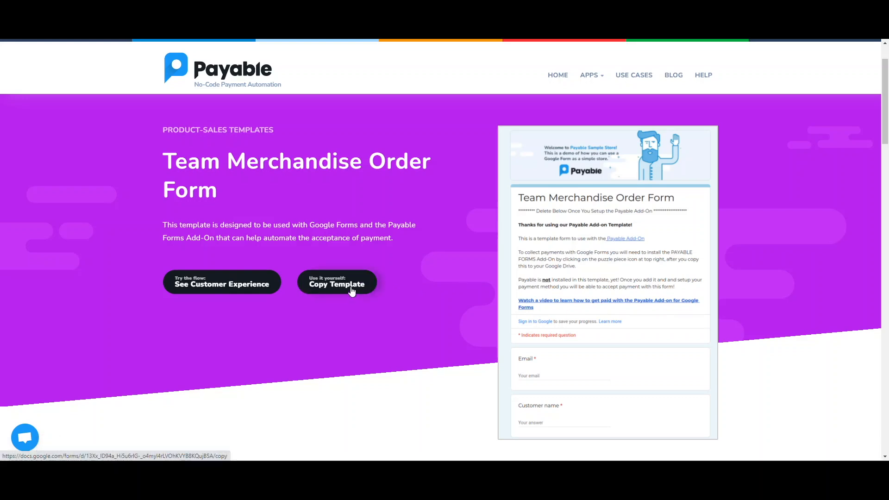
# Step: Start copying the Team Merchandise Order Form template to Google Drive
pyautogui.click(336, 284)
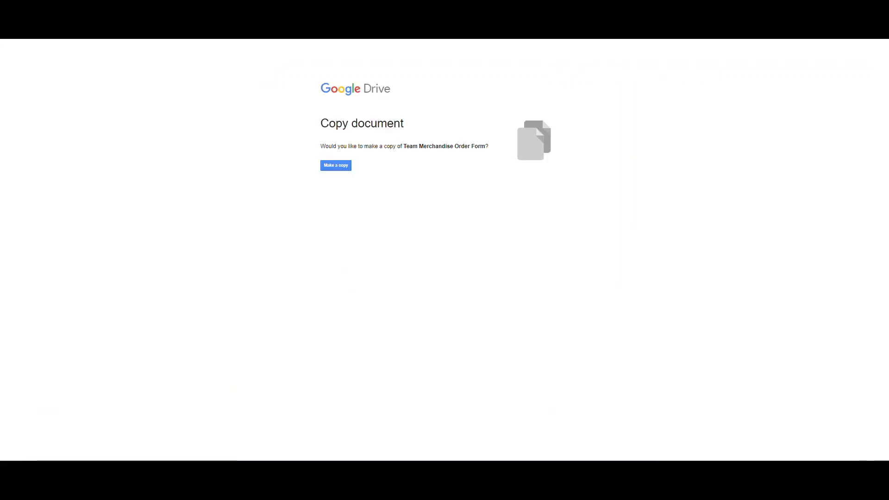
# Step: Make a copy of the form and retitle it 'my team name'
pyautogui.click(335, 164)
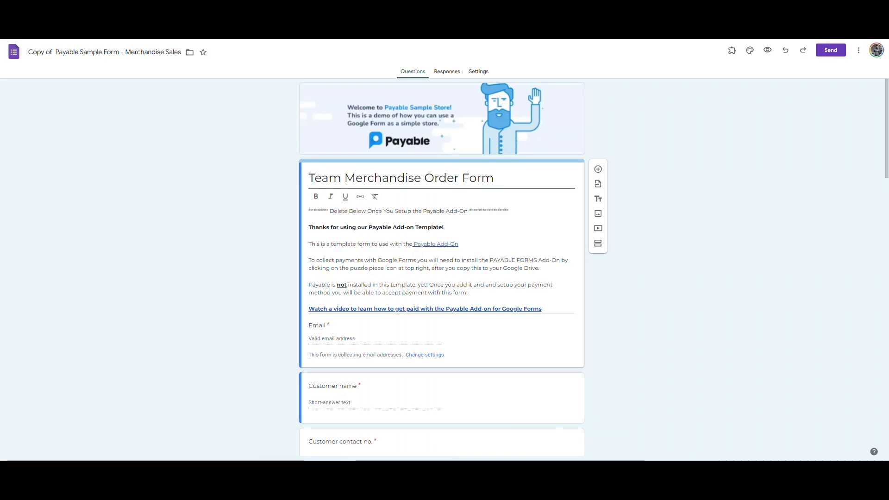
pyautogui.moveTo(198, 234)
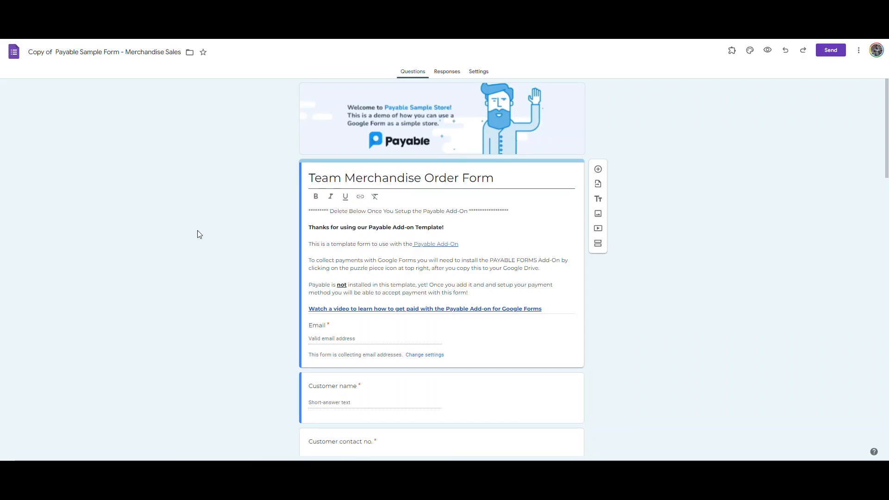
pyautogui.moveTo(361, 214)
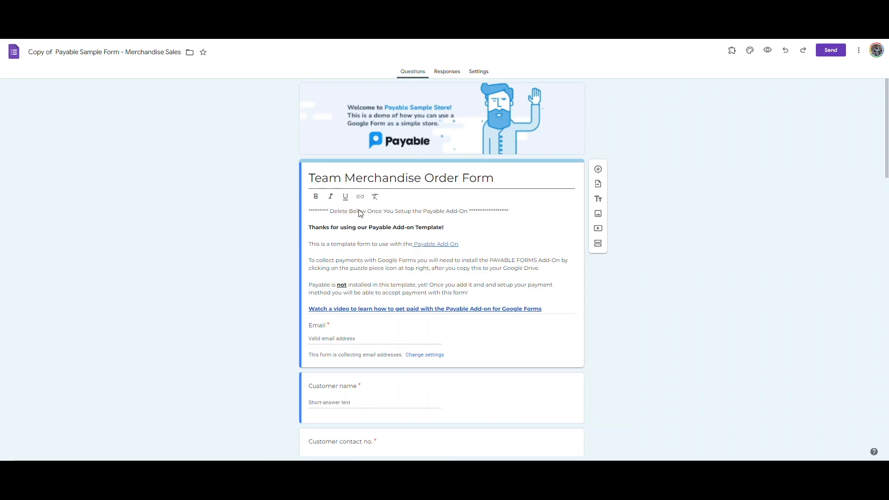
pyautogui.doubleClick(399, 177)
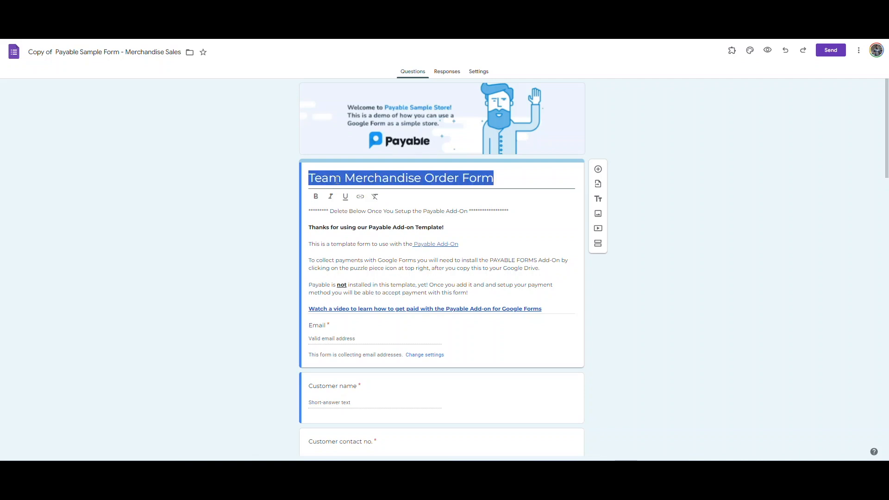
pyautogui.write('my')
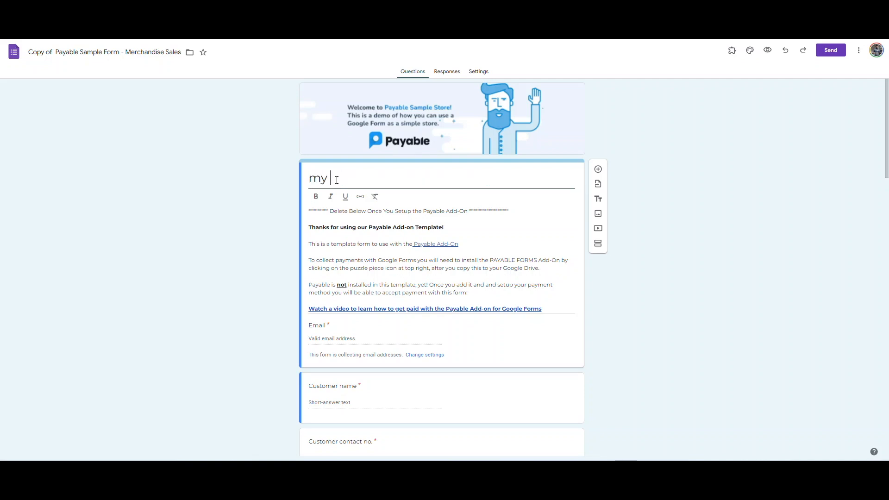
pyautogui.write('team d')
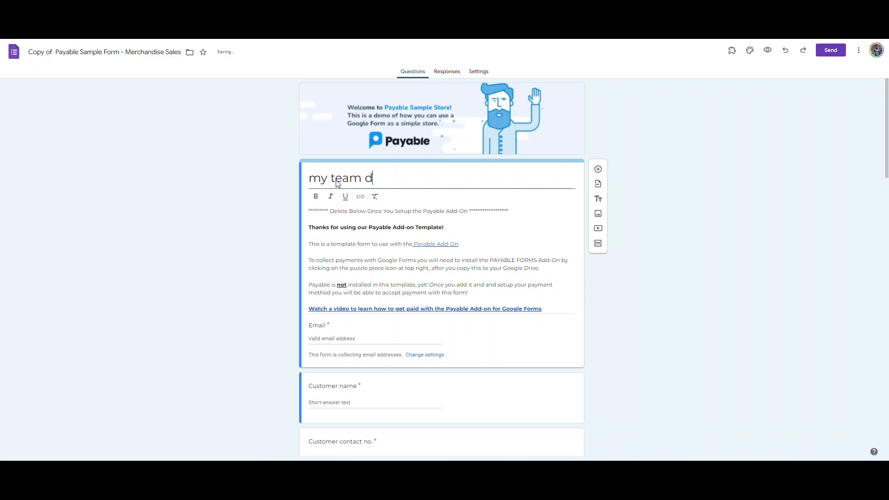
pyautogui.write('e')
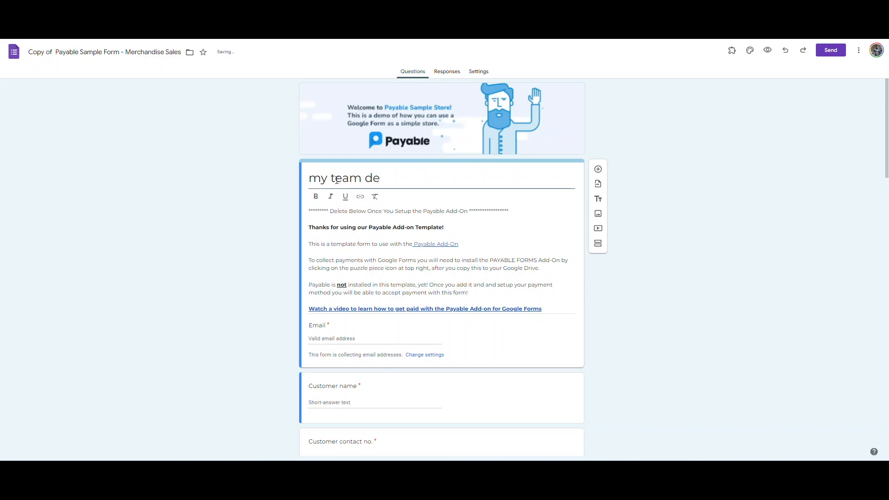
pyautogui.write('n')
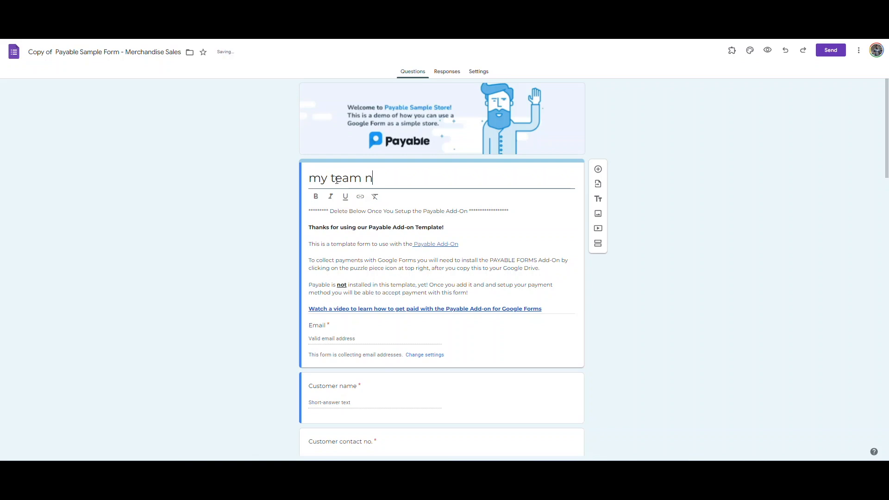
pyautogui.write('ame')
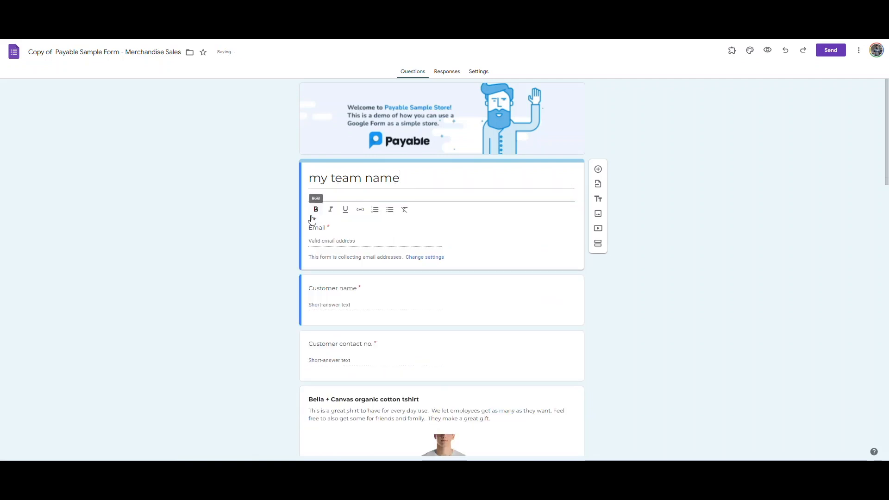
pyautogui.scroll(-3)
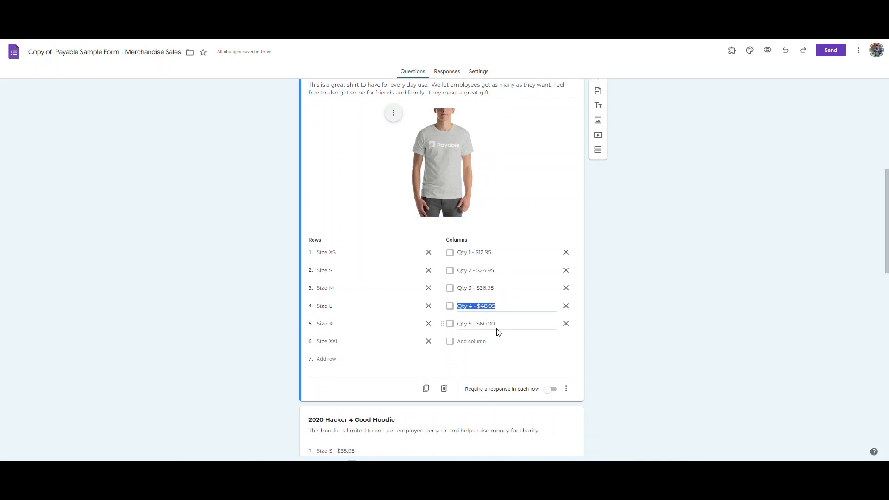
pyautogui.scroll(-3)
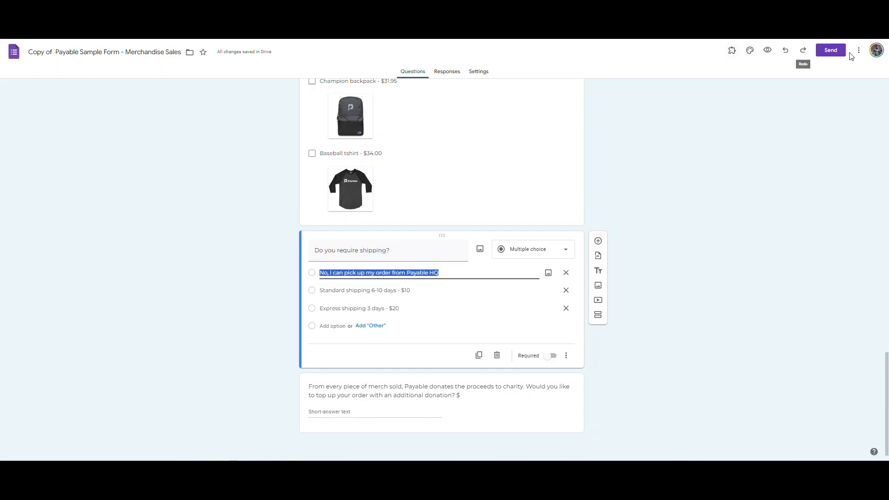
pyautogui.click(858, 50)
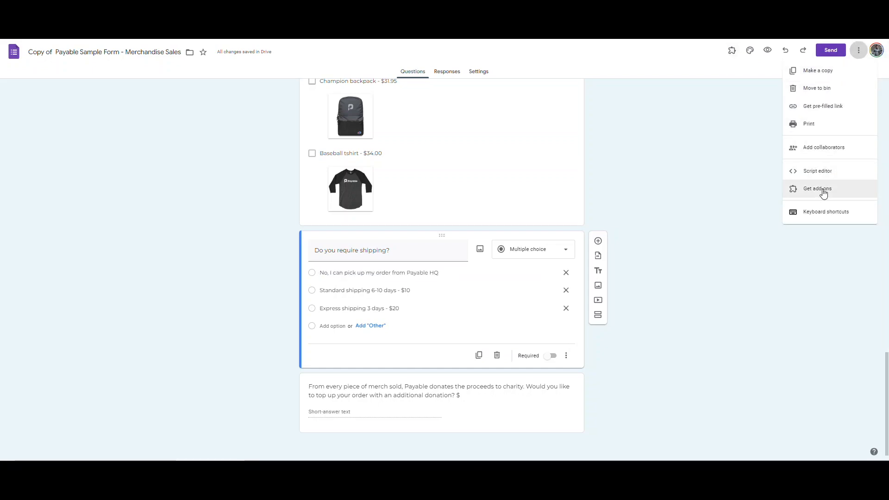
pyautogui.click(817, 189)
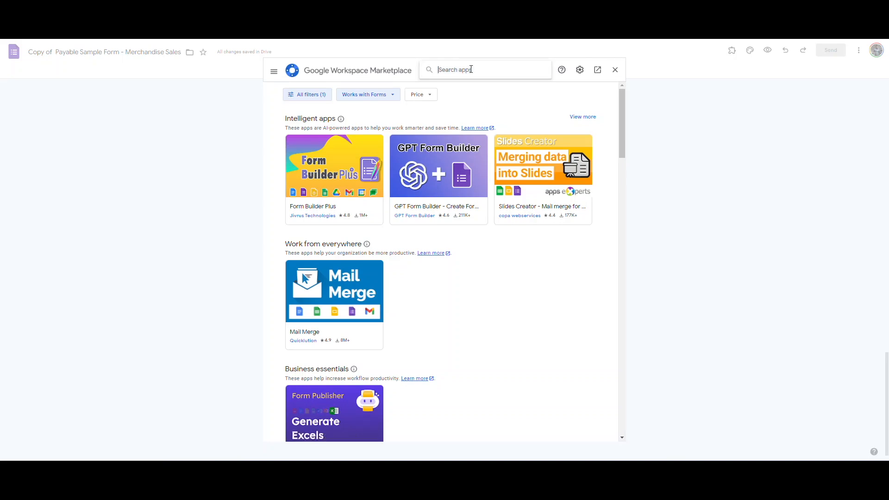
pyautogui.write('payab')
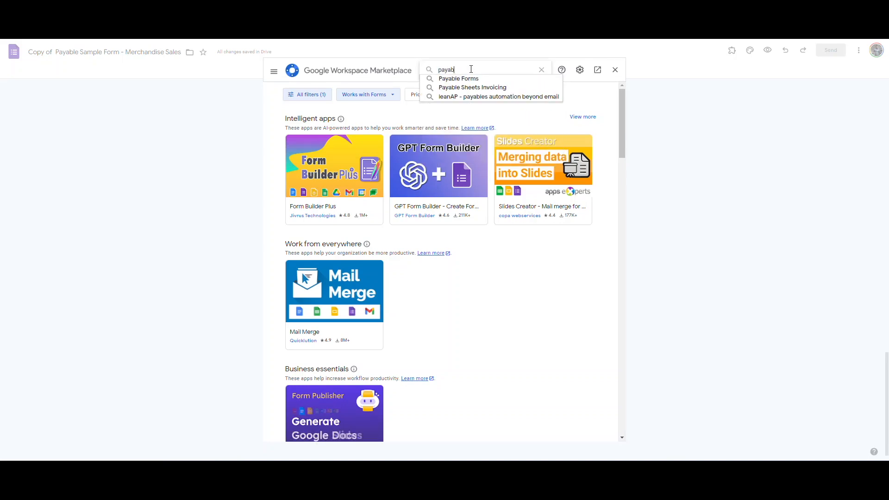
pyautogui.click(457, 79)
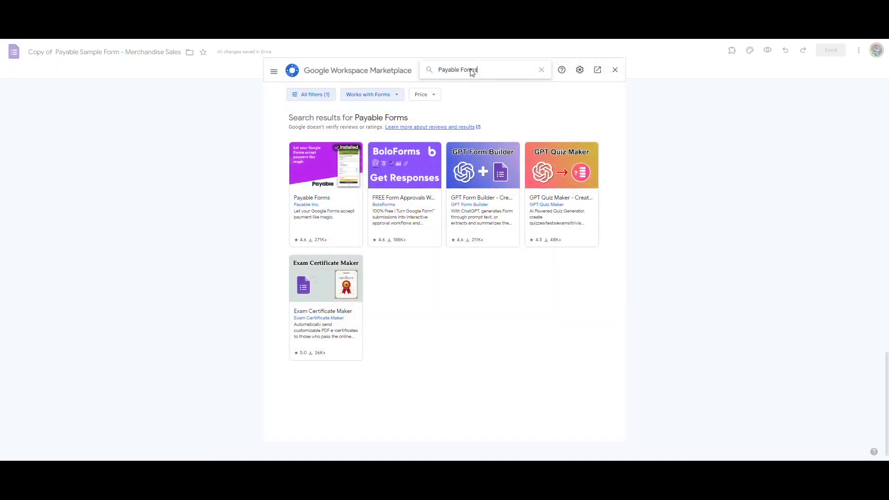
pyautogui.click(325, 165)
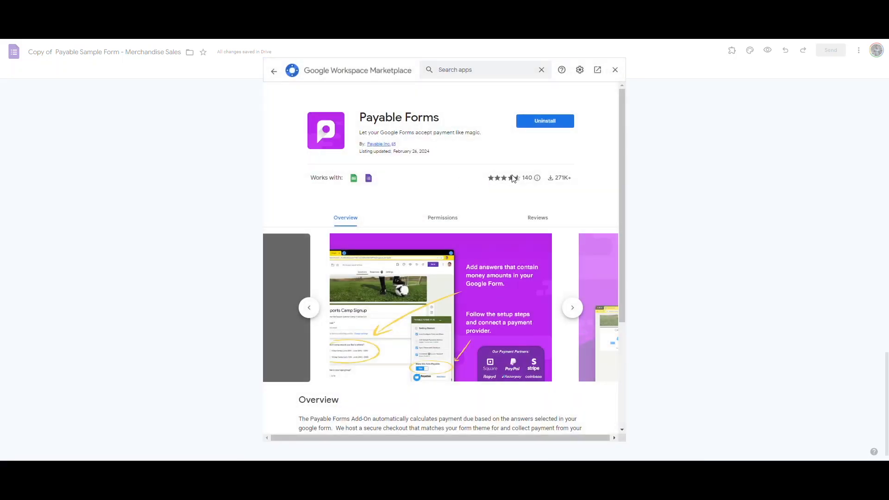
pyautogui.click(615, 70)
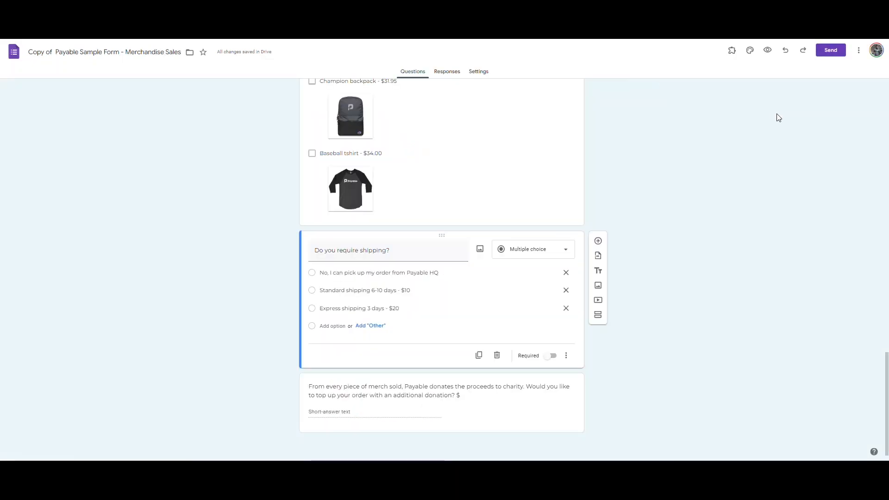
pyautogui.moveTo(731, 50)
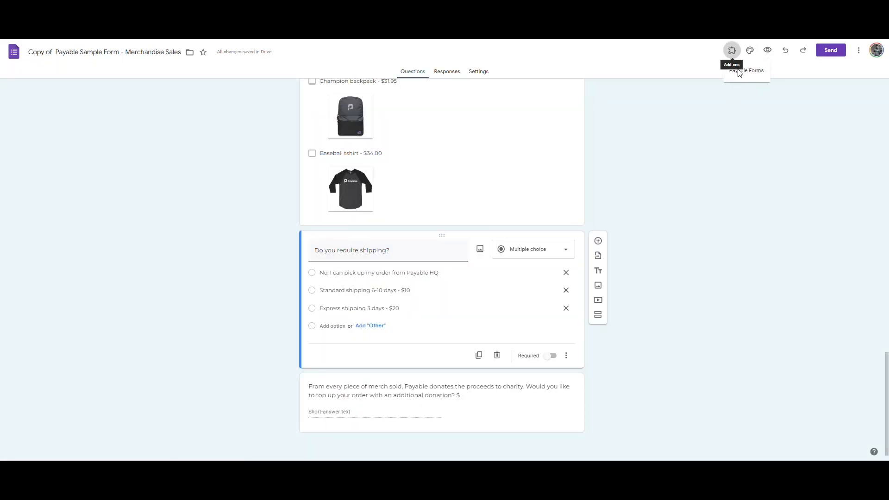
# Step: Launch Payable Forms' 'Make this Form Payable' setup from the Add-ons menu
pyautogui.click(732, 50)
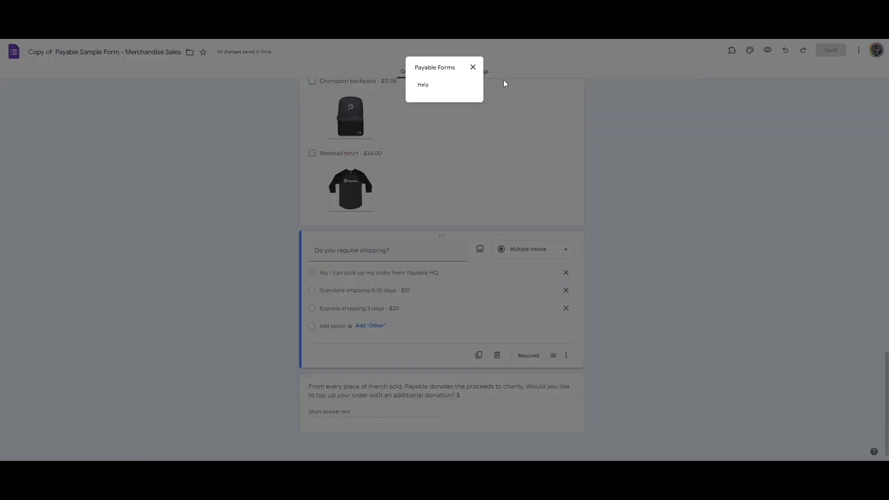
pyautogui.click(473, 66)
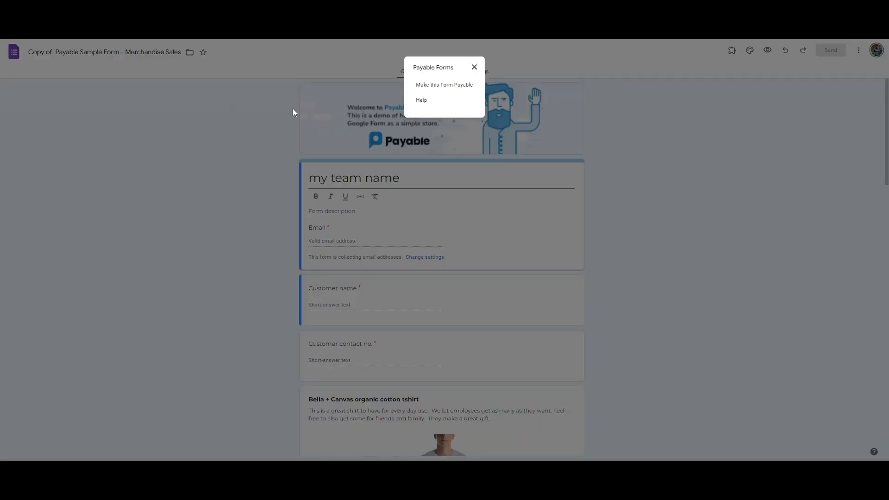
pyautogui.click(474, 67)
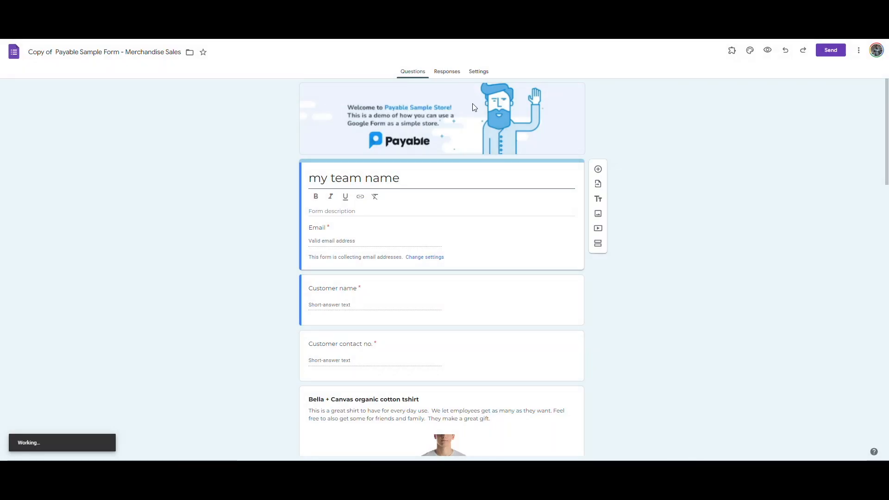
pyautogui.moveTo(661, 230)
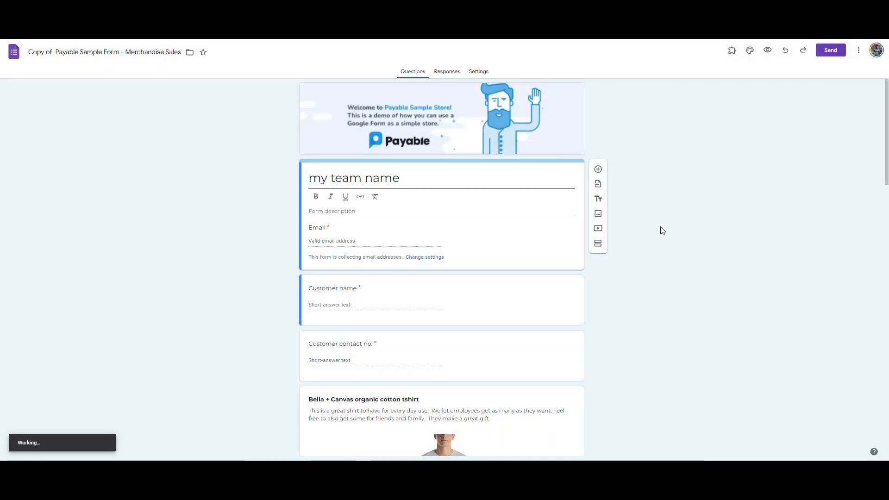
pyautogui.moveTo(751, 410)
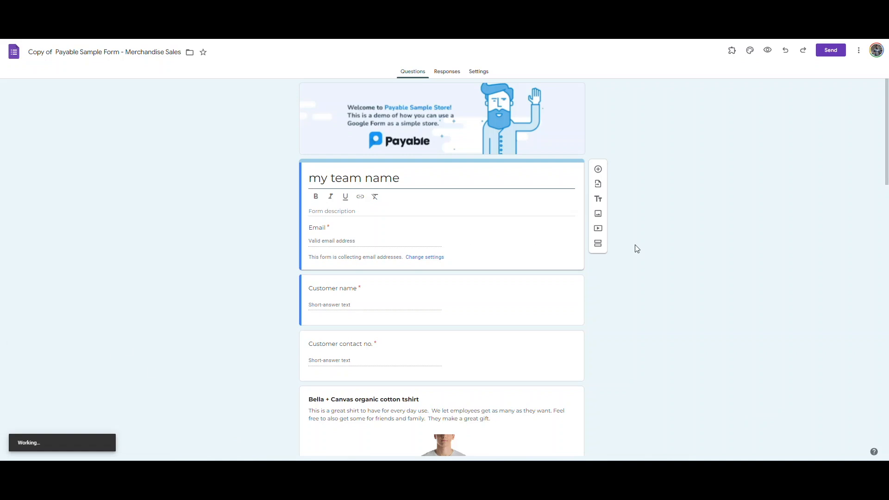
pyautogui.moveTo(682, 239)
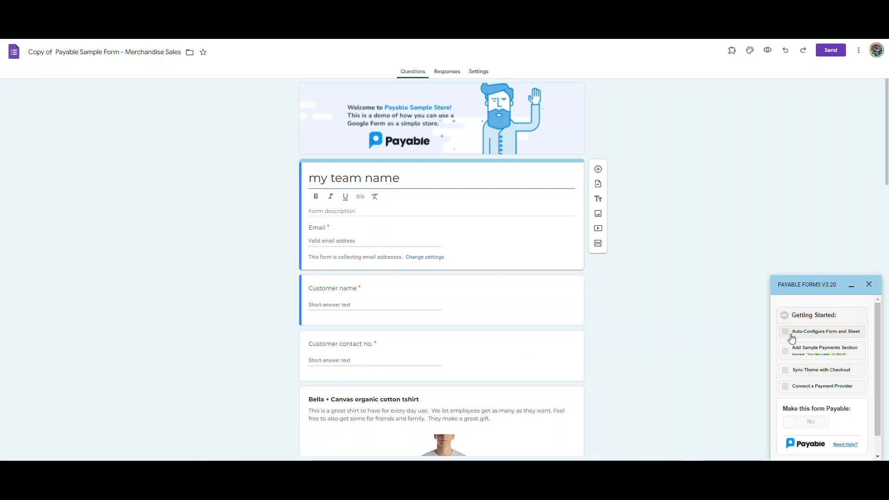
# Step: Enable Auto-Configure Form and Sheet and Sync Theme with Checkout, then begin connecting a payment provider
pyautogui.click(785, 330)
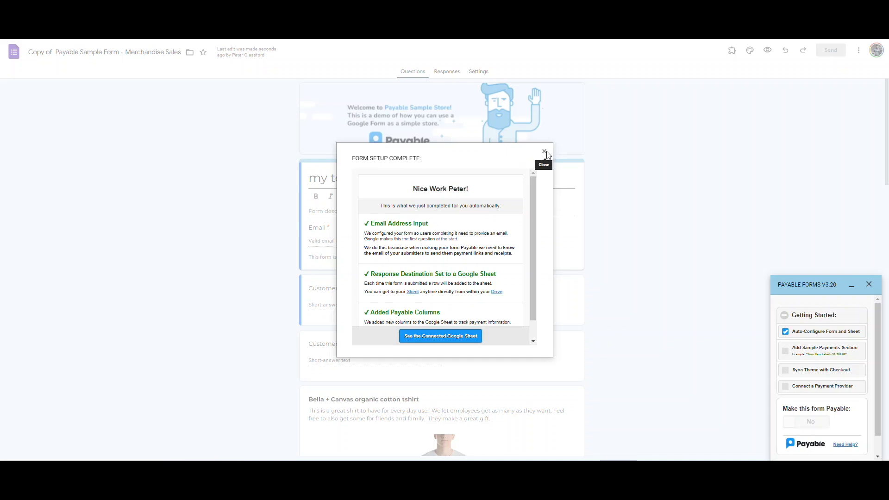
pyautogui.click(544, 153)
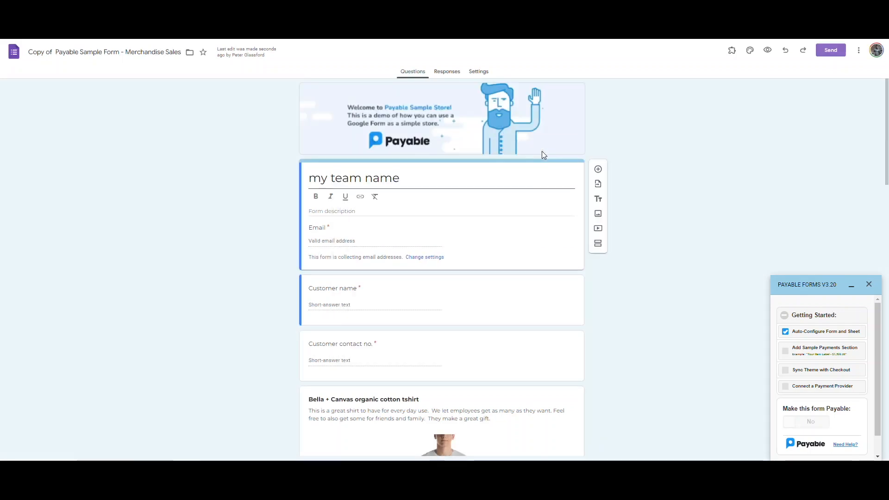
pyautogui.click(821, 369)
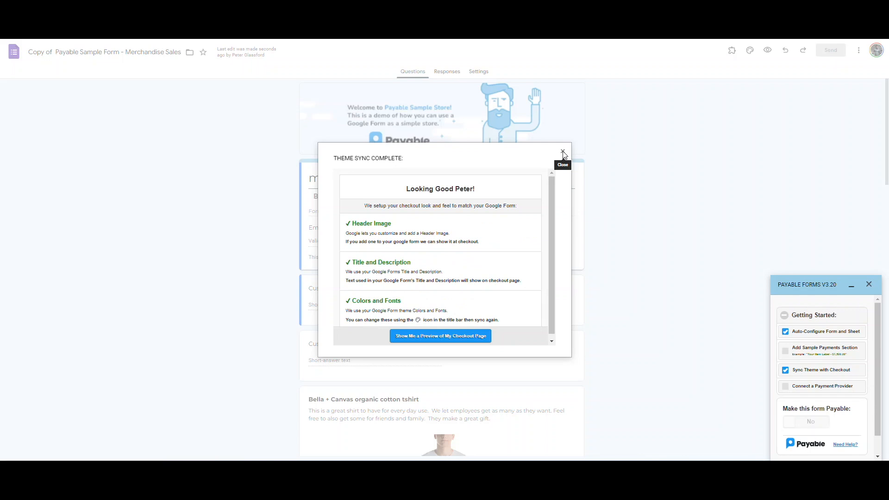
pyautogui.click(562, 153)
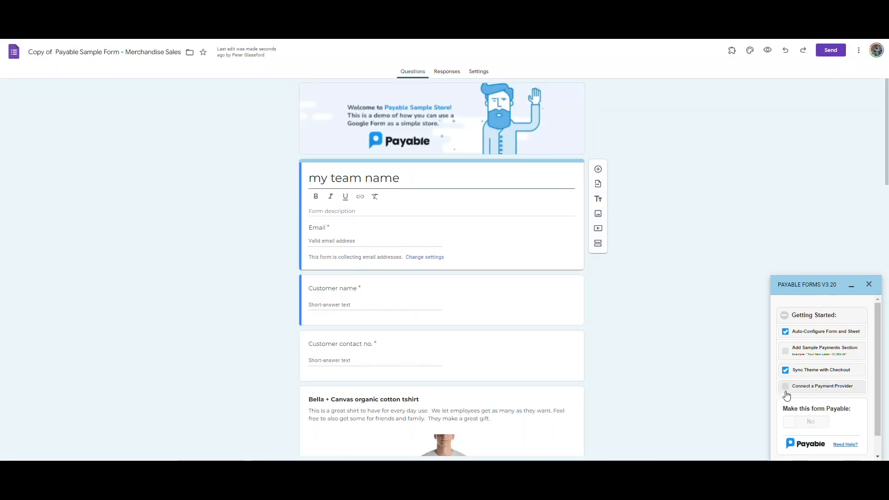
# Step: Choose PayPal from the payment provider options
pyautogui.click(821, 386)
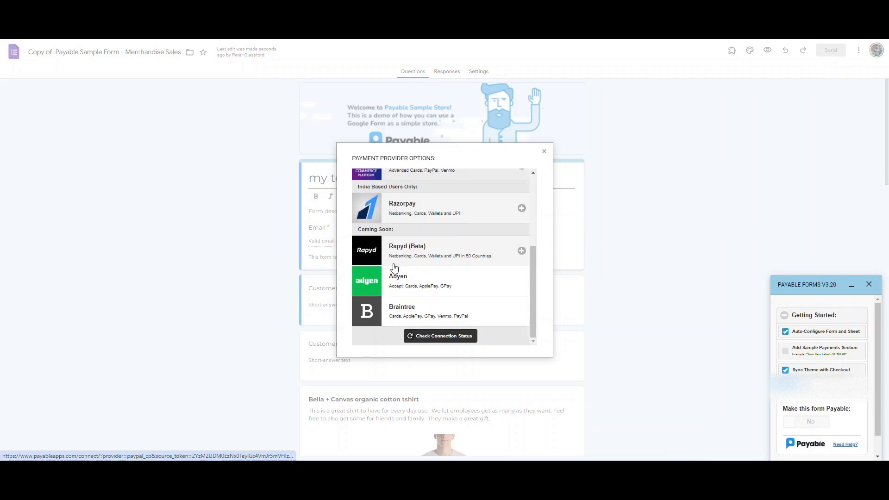
pyautogui.scroll(3)
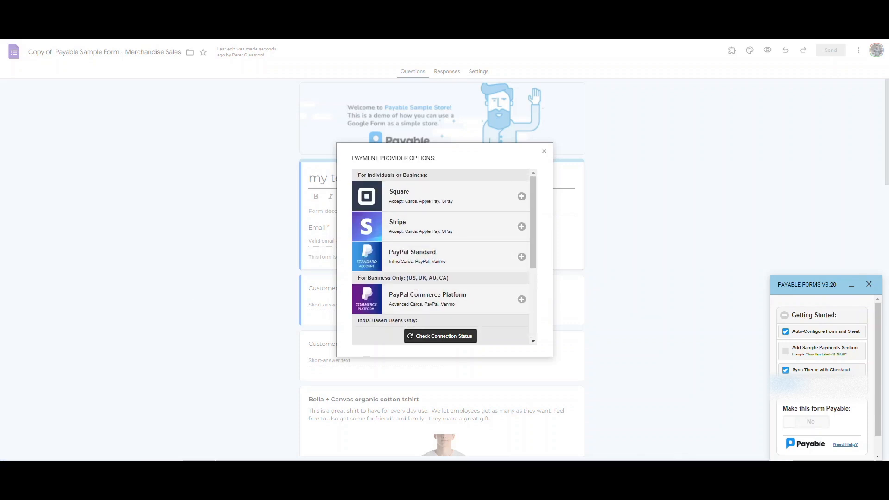
pyautogui.click(544, 151)
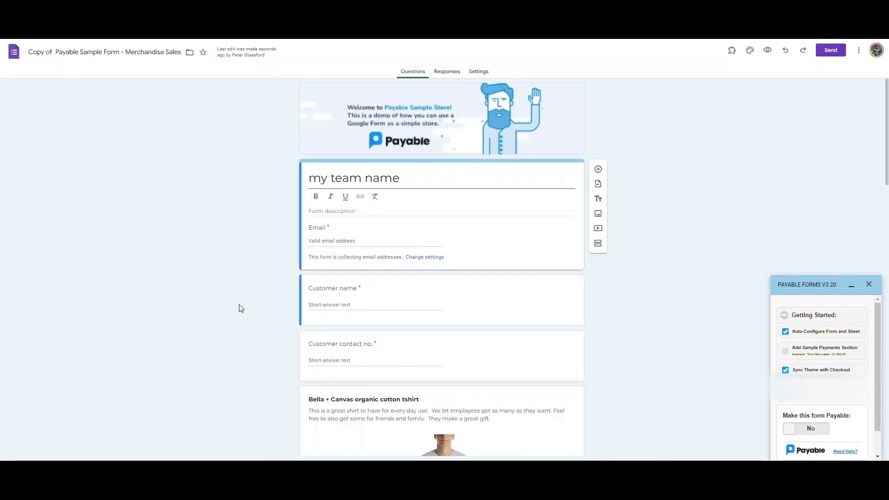
pyautogui.moveTo(701, 431)
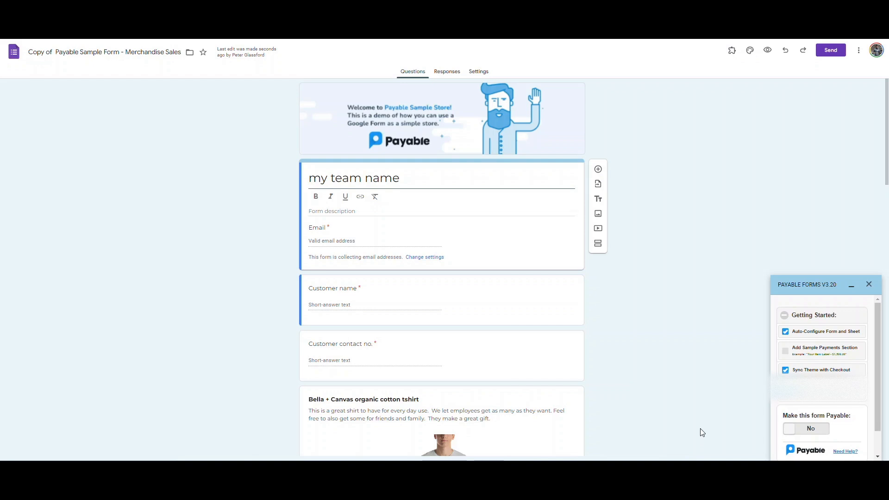
# Step: Switch 'Make this form Payable' to Yes and dismiss the 'Form now payable' notice
pyautogui.click(804, 428)
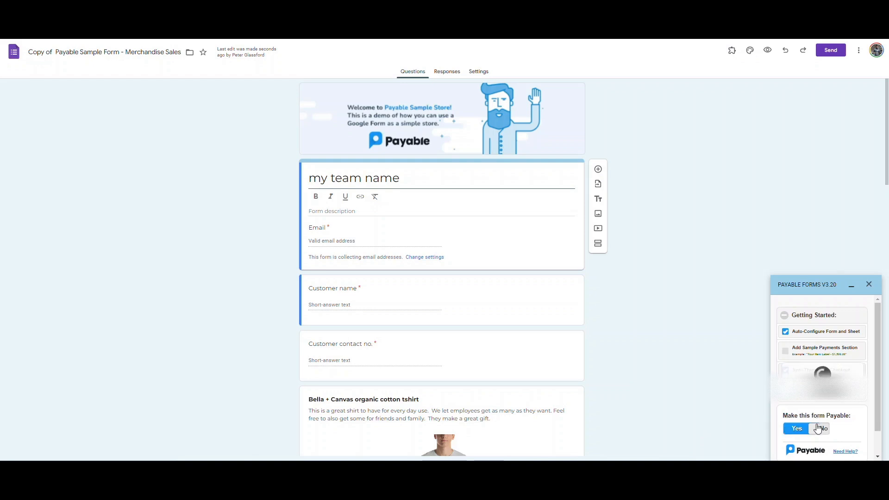
pyautogui.click(805, 428)
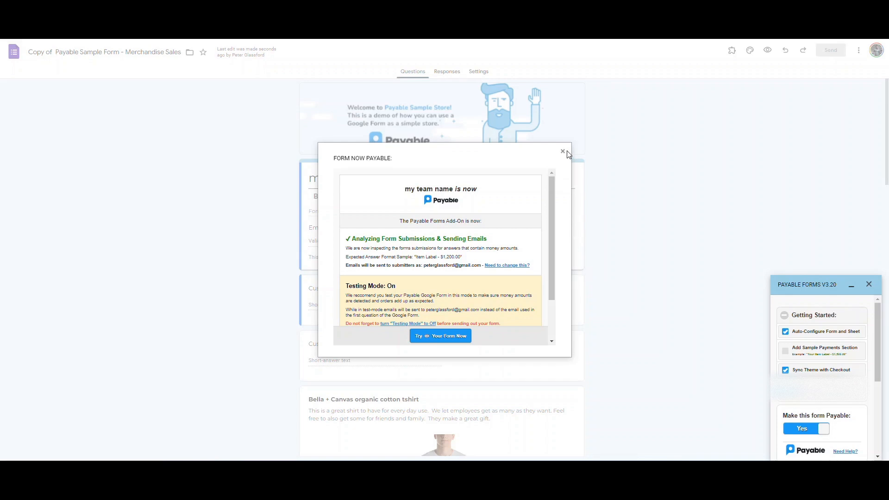
pyautogui.click(561, 152)
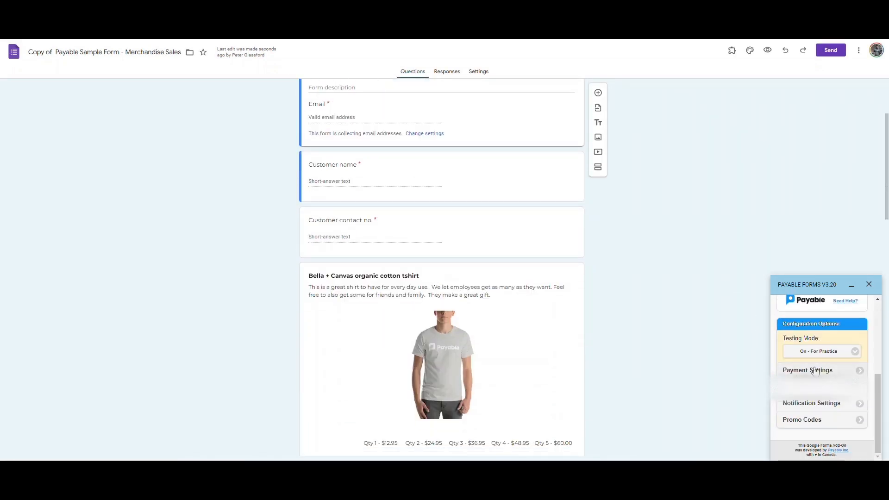
pyautogui.click(820, 351)
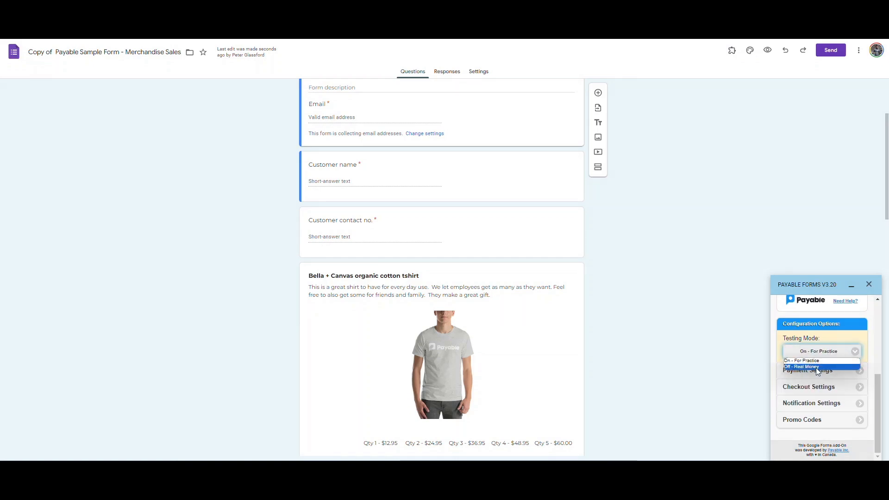
pyautogui.click(820, 360)
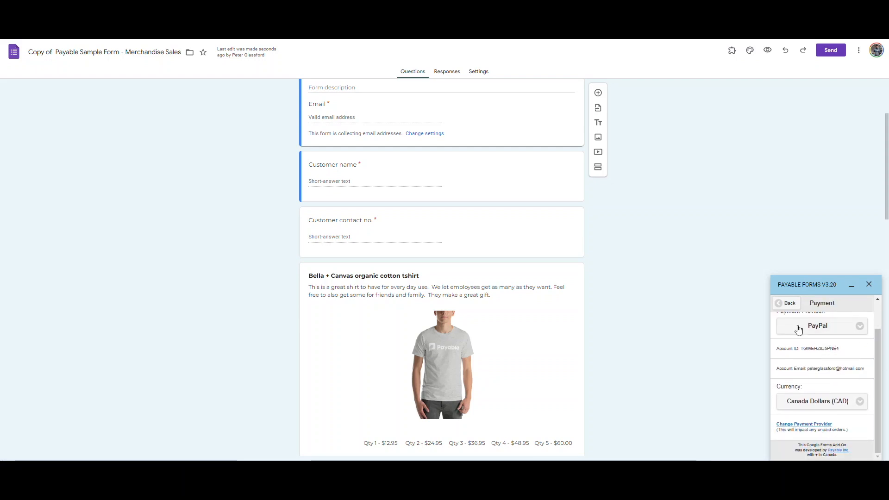
pyautogui.click(786, 303)
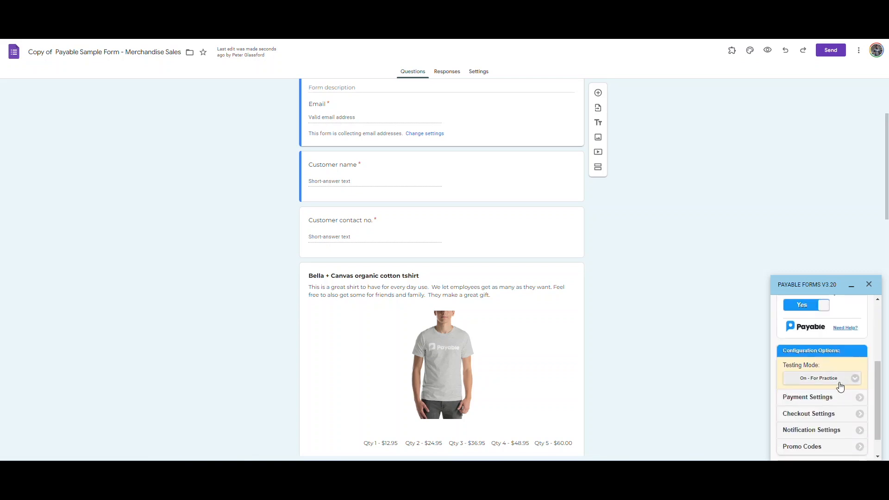
pyautogui.click(808, 413)
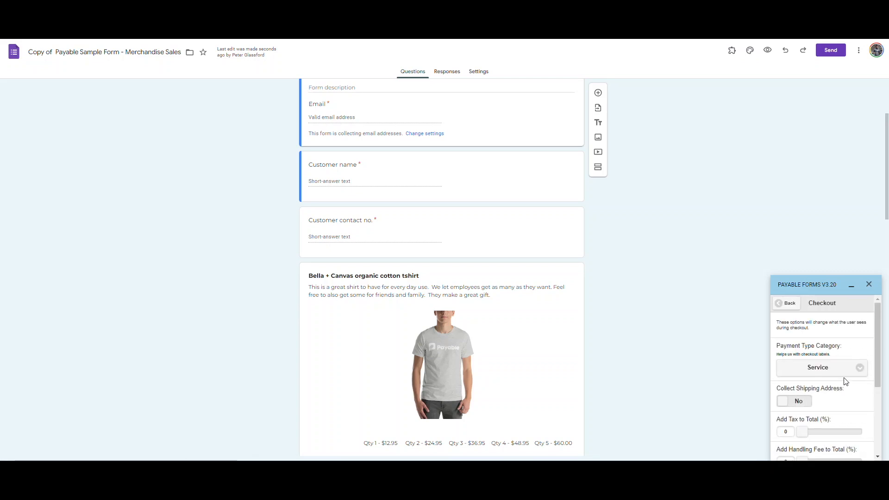
pyautogui.scroll(-3)
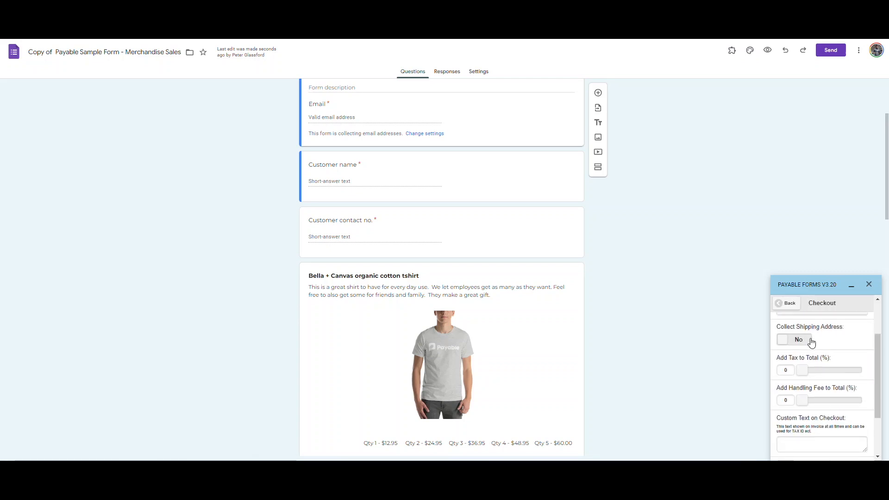
pyautogui.scroll(-3)
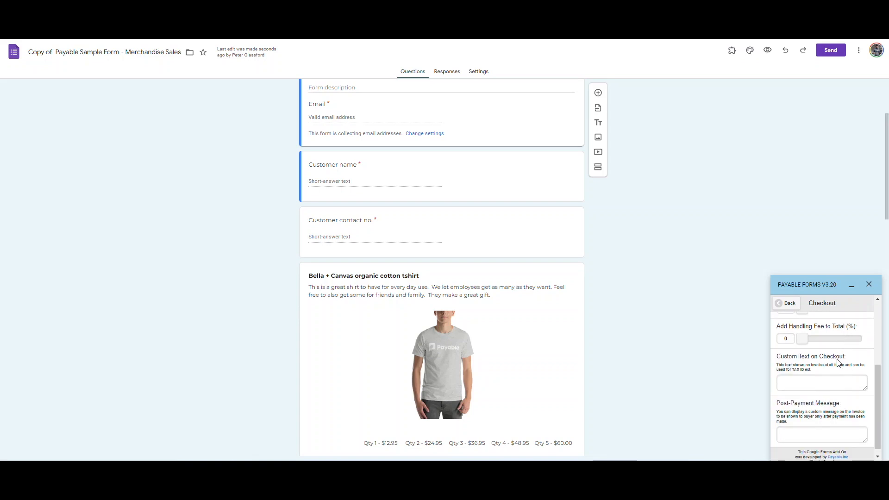
pyautogui.click(821, 382)
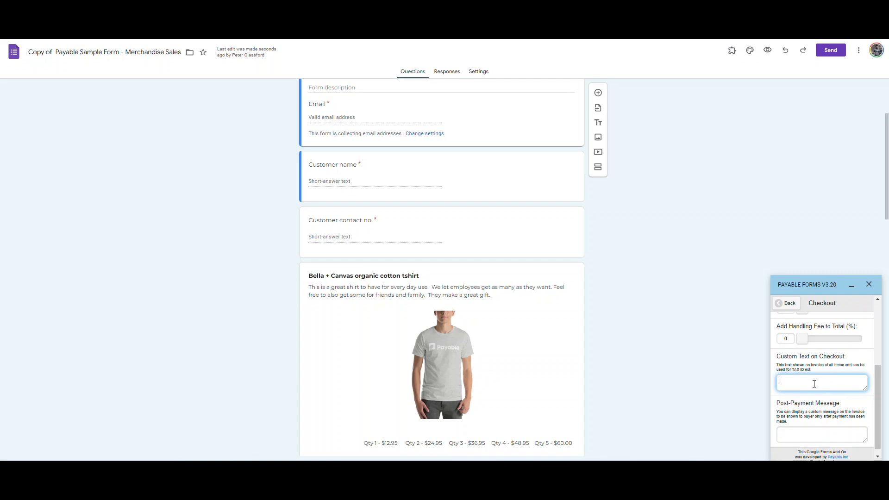
pyautogui.doubleClick(790, 356)
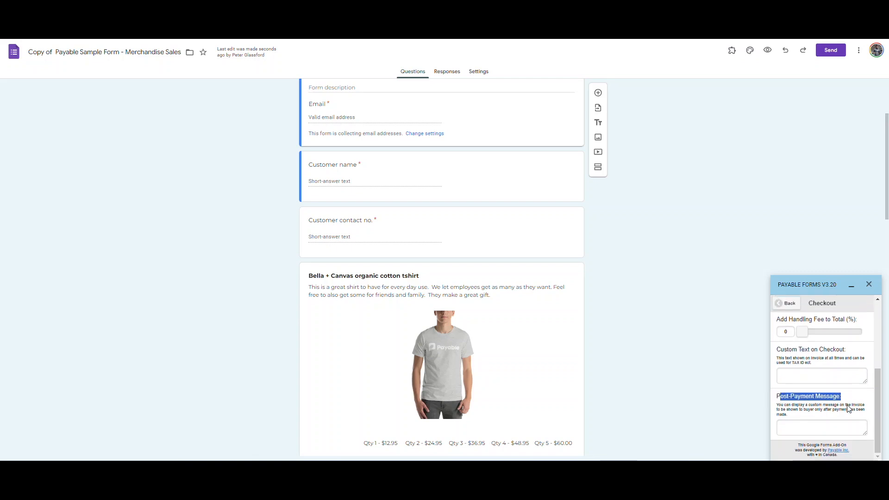
pyautogui.click(786, 302)
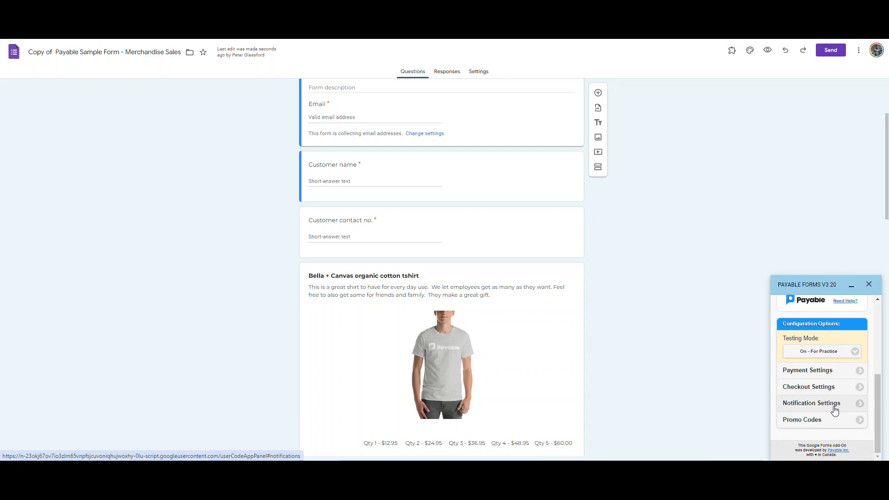
# Step: In Notification Settings, turn Send Payment Reminders on for unpaid orders
pyautogui.click(813, 403)
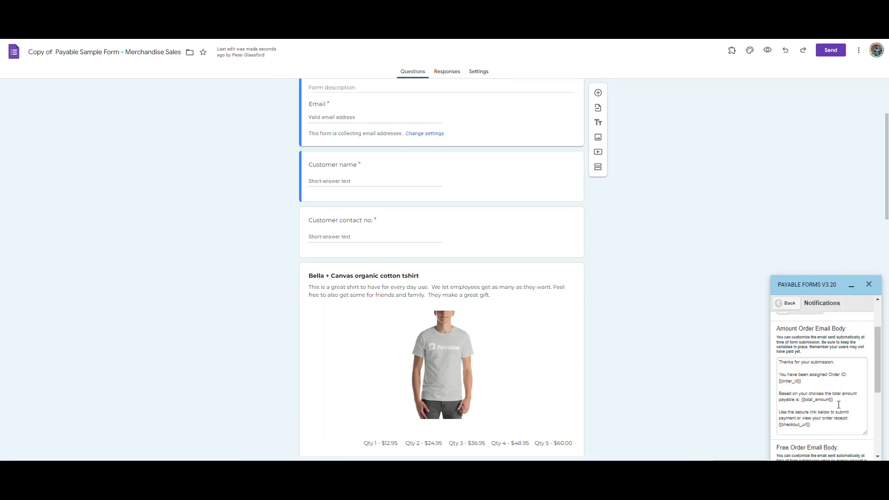
pyautogui.scroll(-3)
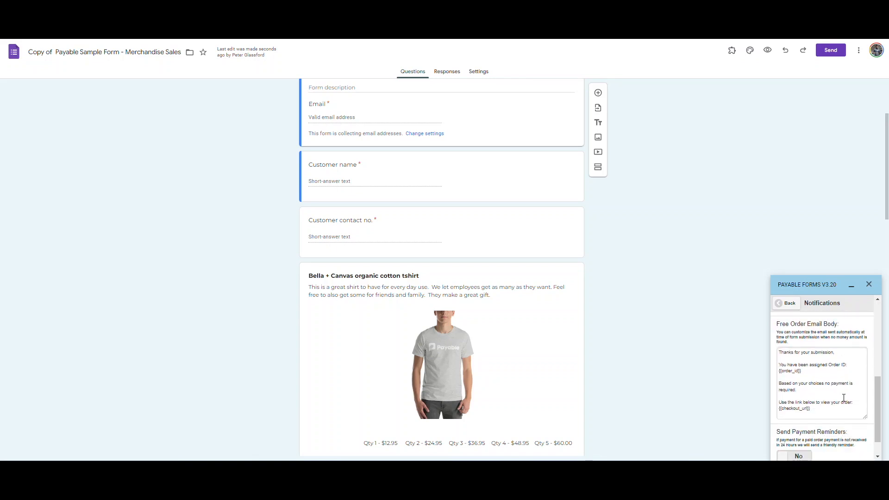
pyautogui.click(798, 455)
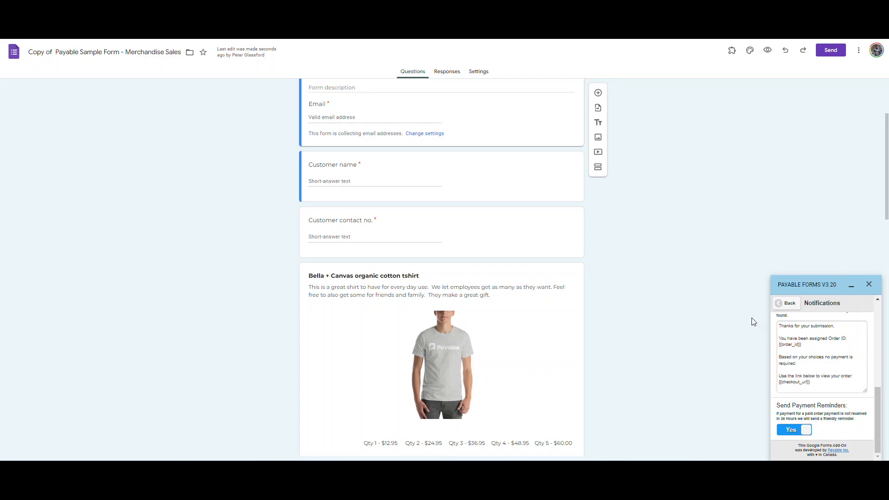
pyautogui.moveTo(726, 354)
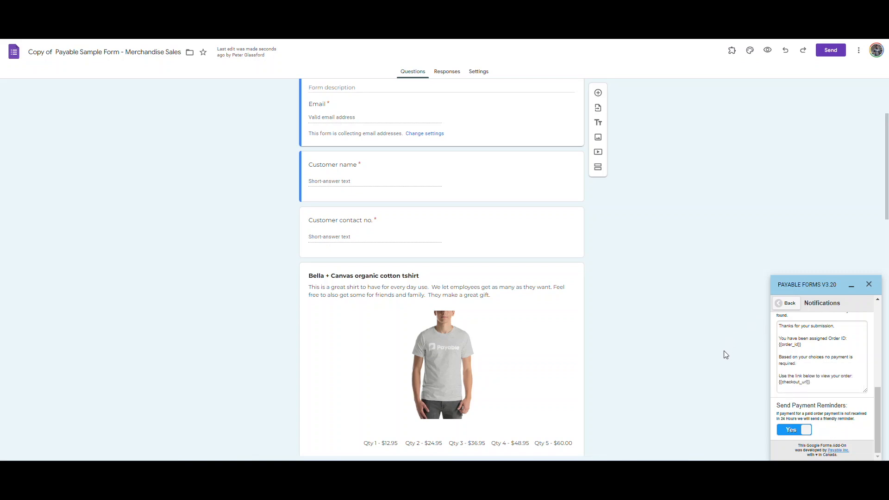
pyautogui.moveTo(728, 396)
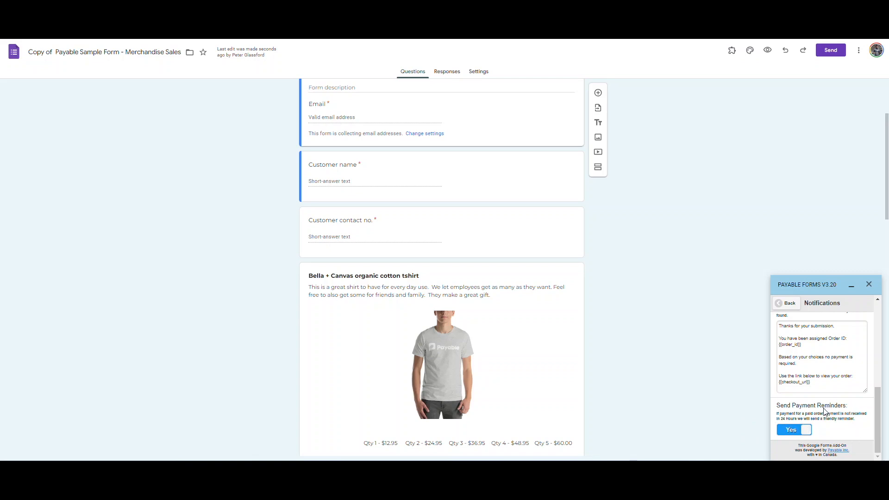
pyautogui.moveTo(803, 318)
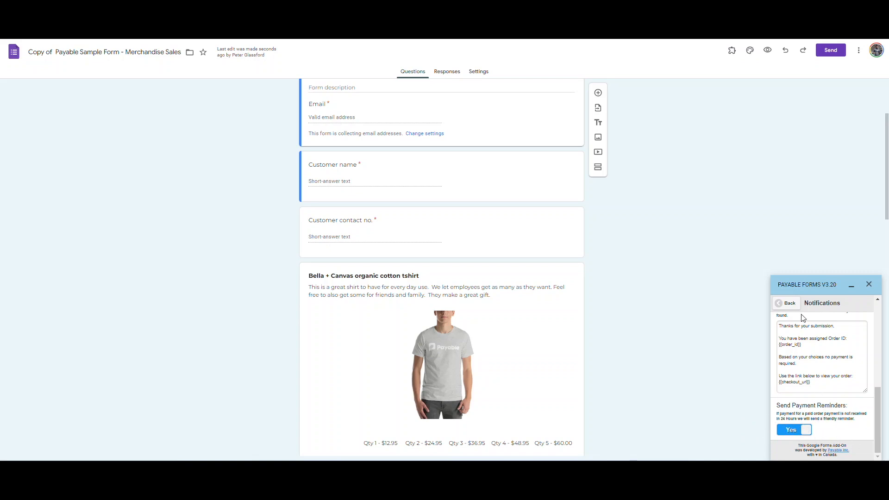
pyautogui.click(778, 302)
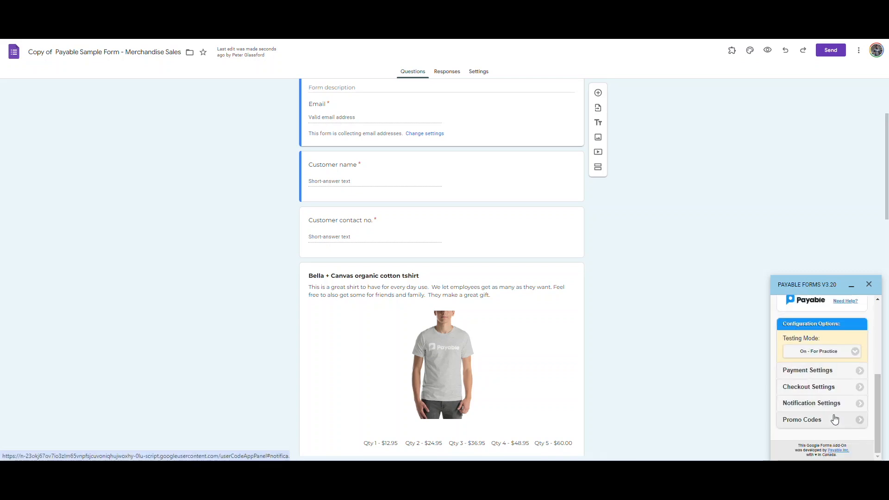
# Step: Review the Promo Codes settings, return to the main panel and collapse Getting Started
pyautogui.click(801, 419)
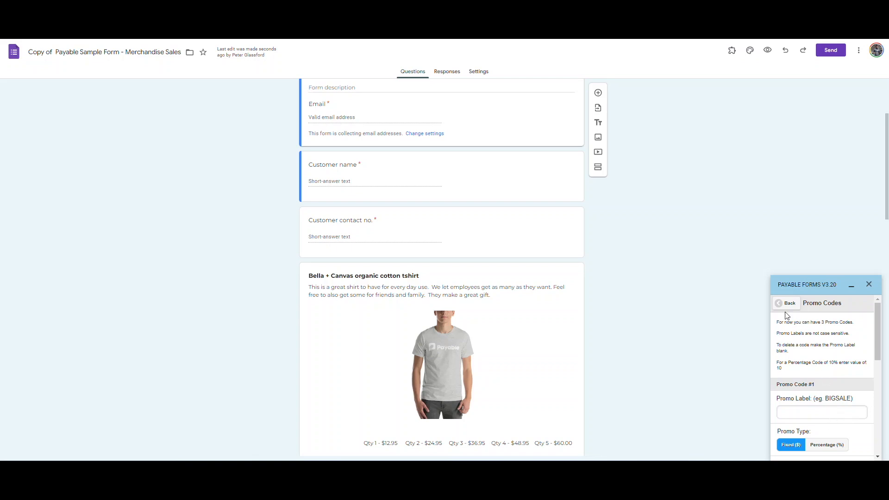
pyautogui.click(786, 303)
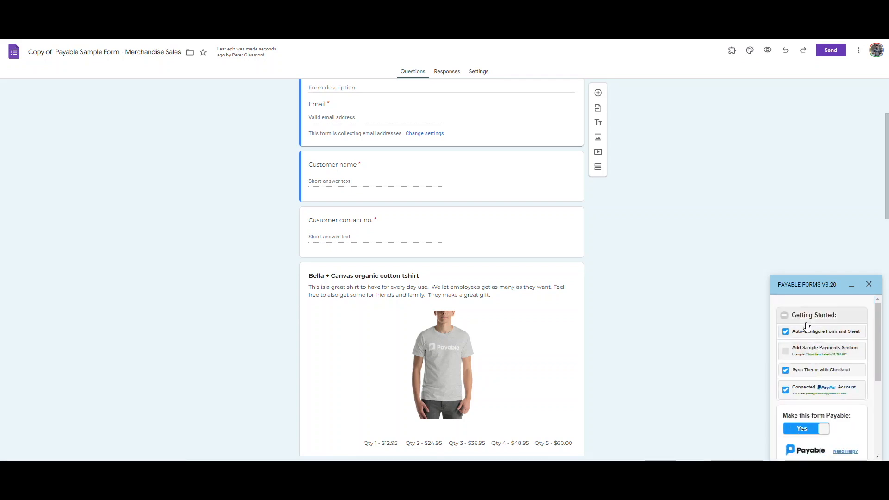
pyautogui.click(820, 315)
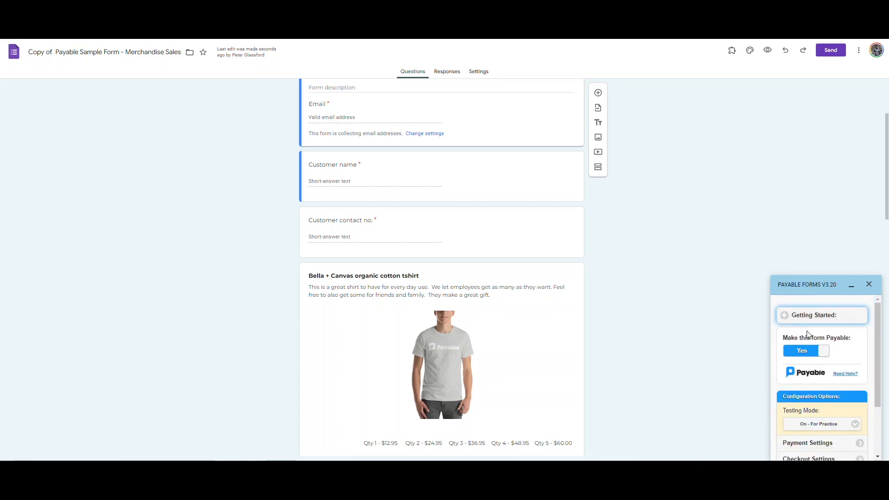
pyautogui.moveTo(851, 353)
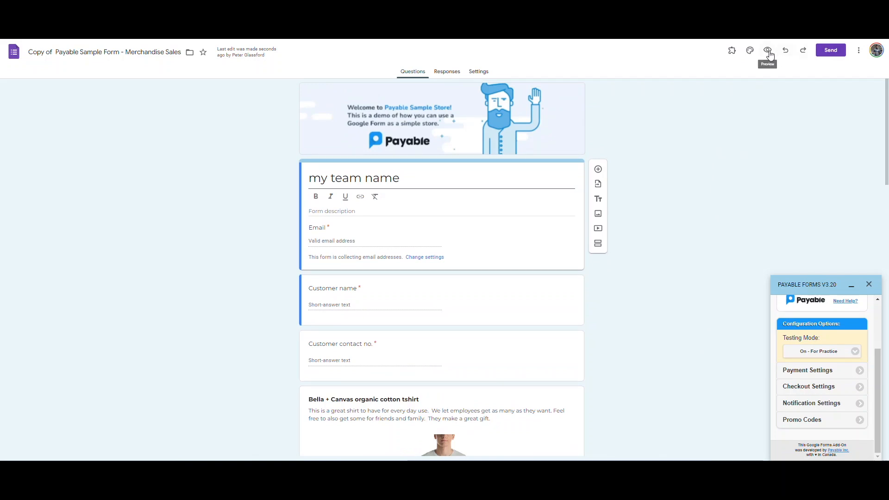
# Step: Preview the form and submit a test order with a trucker cap and standard shipping
pyautogui.click(767, 51)
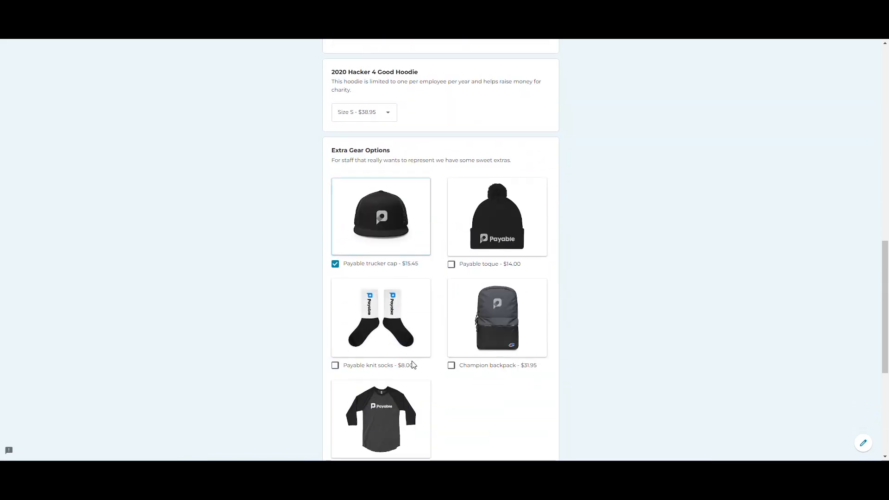
pyautogui.scroll(-3)
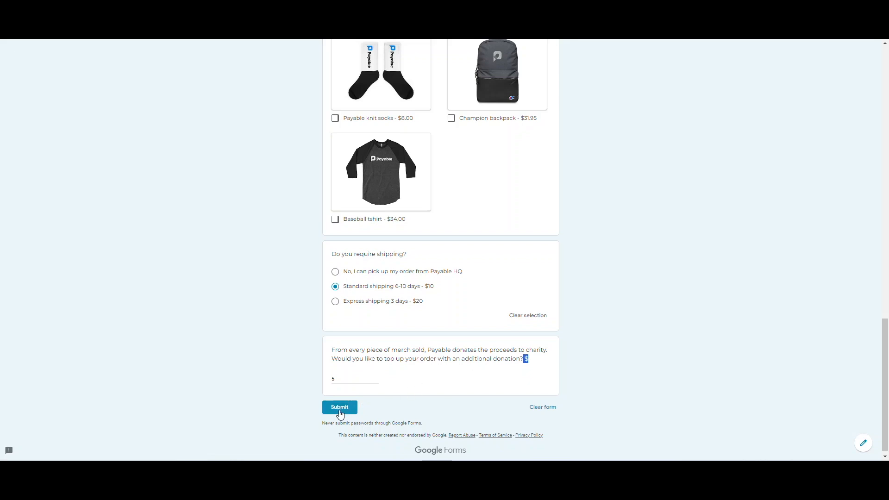
pyautogui.click(339, 407)
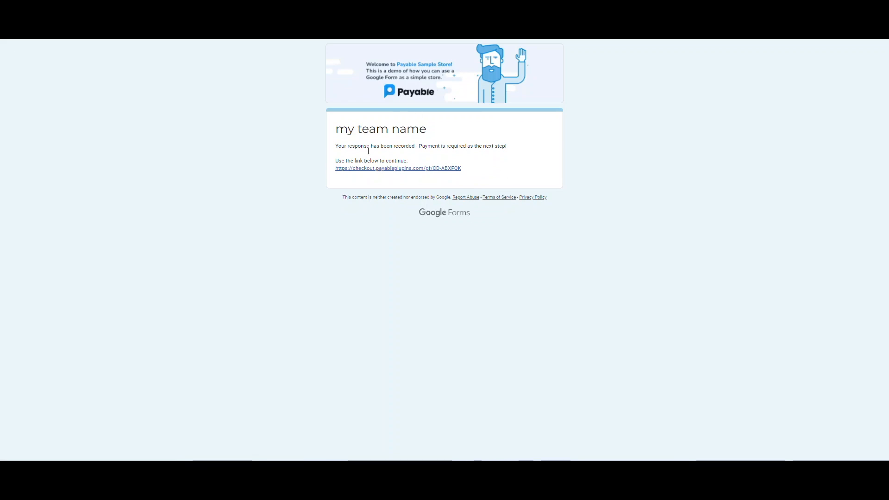
pyautogui.moveTo(457, 167)
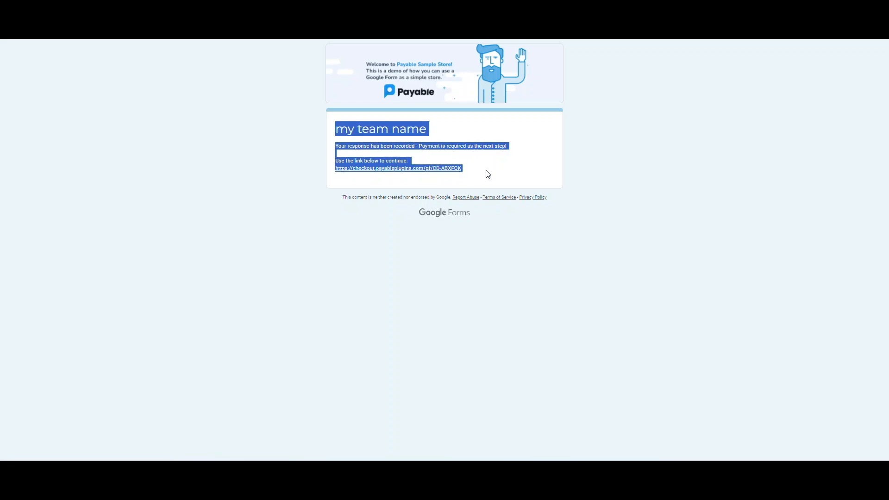
# Step: Follow the checkout.payableplugins.com link to the order's payment page
pyautogui.click(397, 168)
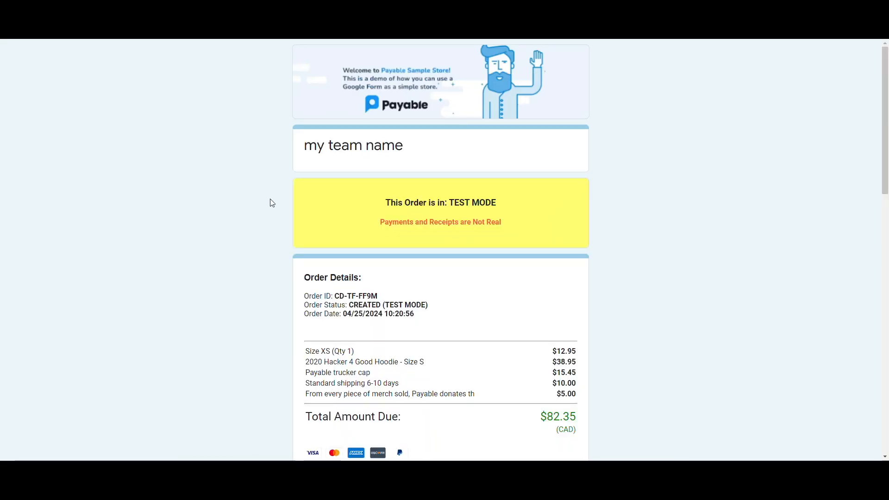
# Step: Review the TEST MODE banner, the $82.35 CAD order details and the sample test cards on the checkout page
pyautogui.moveTo(404, 202); pyautogui.dragTo(494, 202)
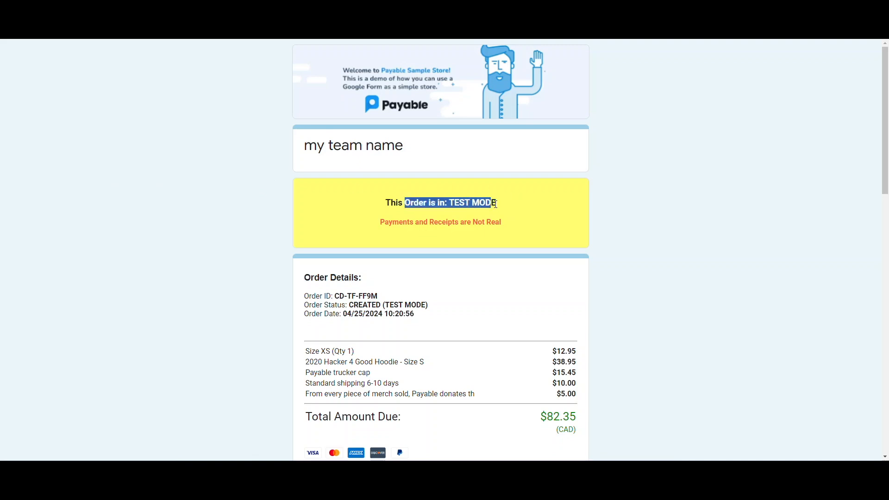
pyautogui.scroll(-3)
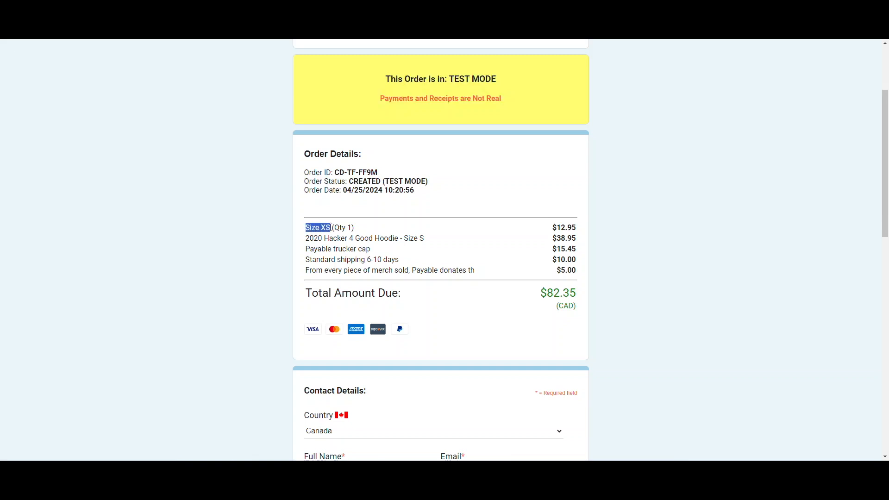
pyautogui.moveTo(316, 227); pyautogui.dragTo(565, 306)
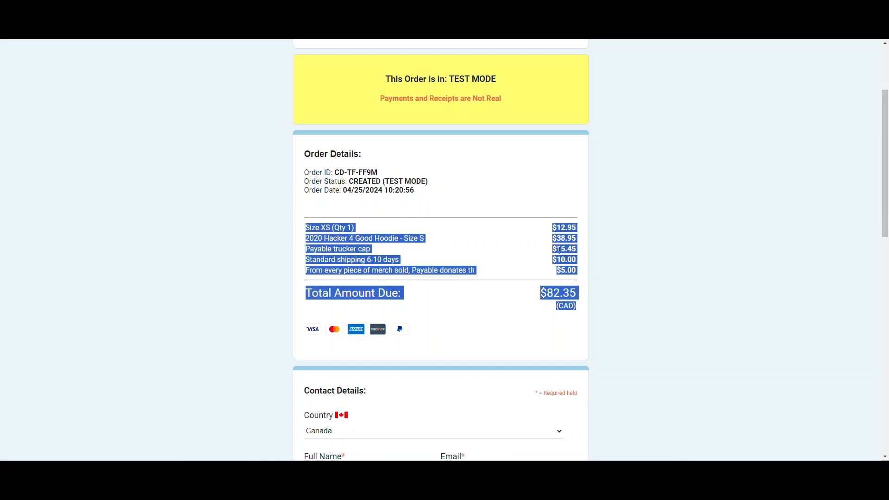
pyautogui.scroll(-3)
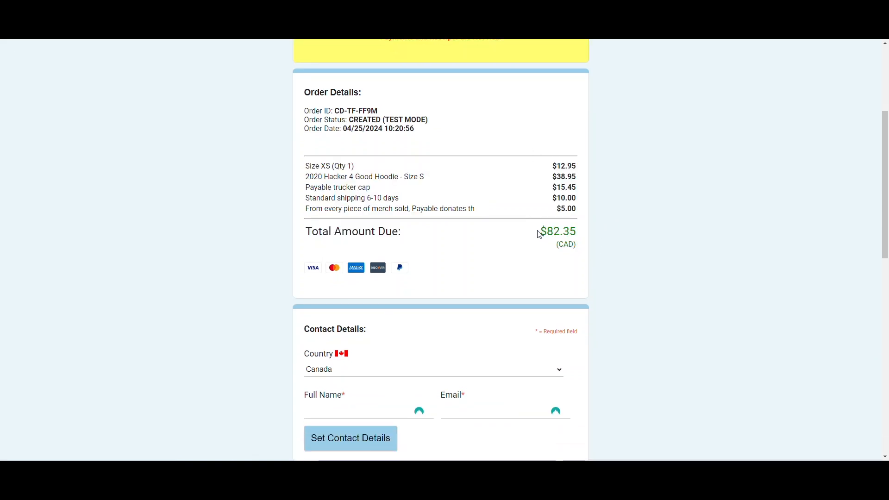
pyautogui.scroll(-3)
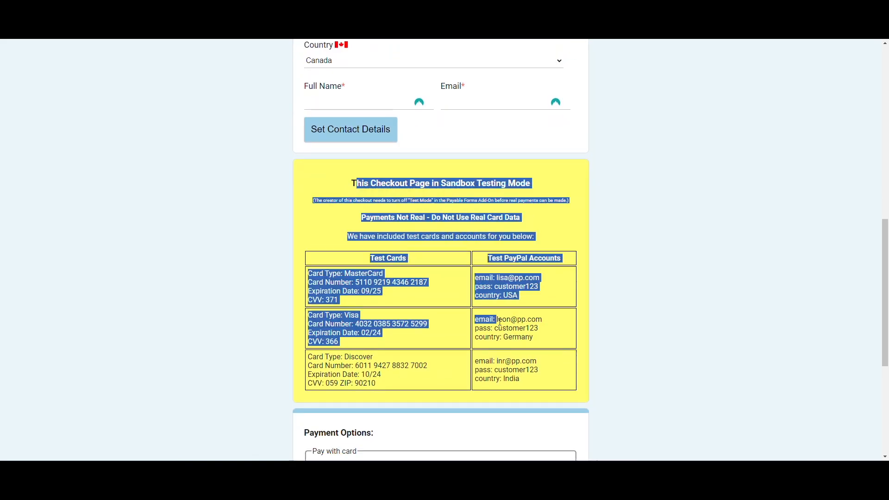
pyautogui.scroll(-3)
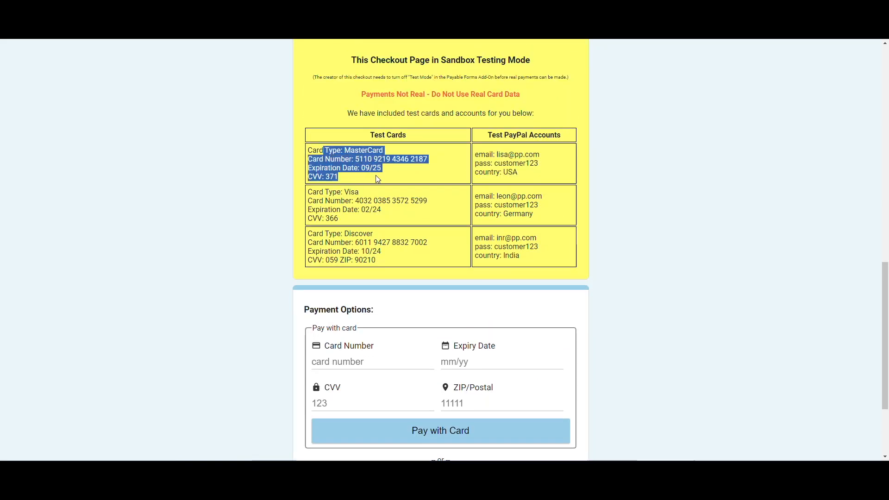
pyautogui.scroll(-3)
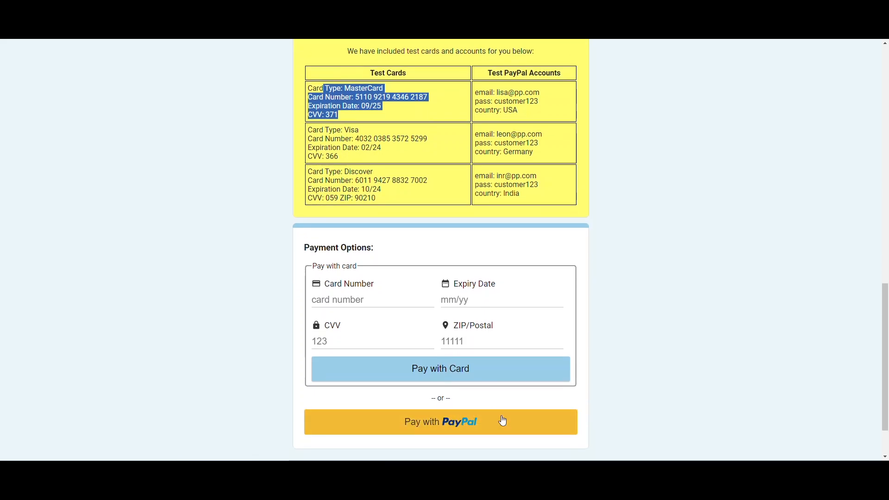
pyautogui.scroll(3)
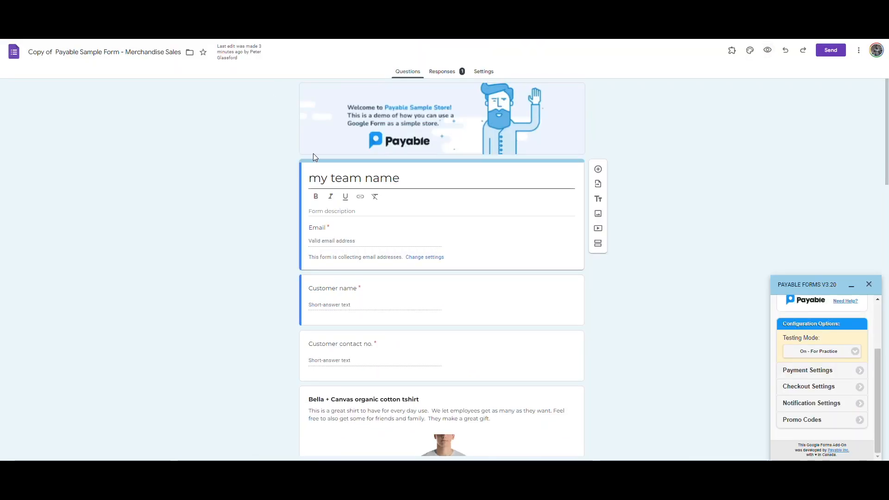
# Step: Bring up the form's shareable link from Send and copy it
pyautogui.scroll(-3)
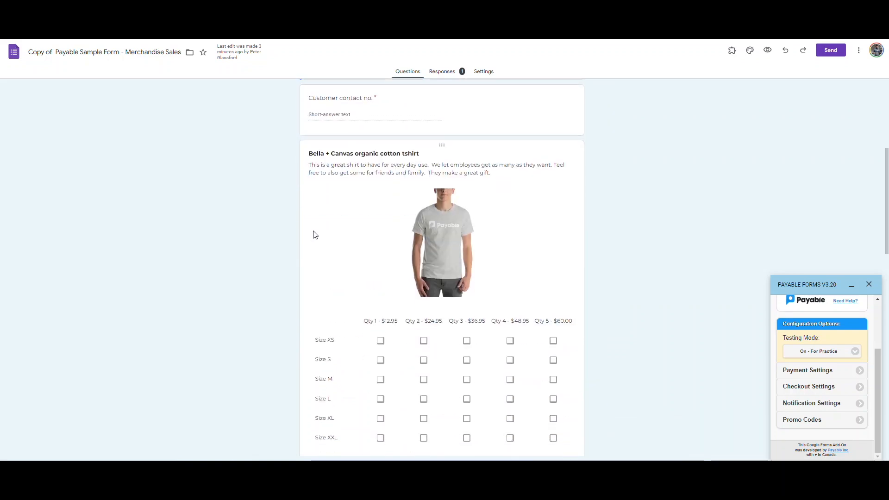
pyautogui.scroll(-3)
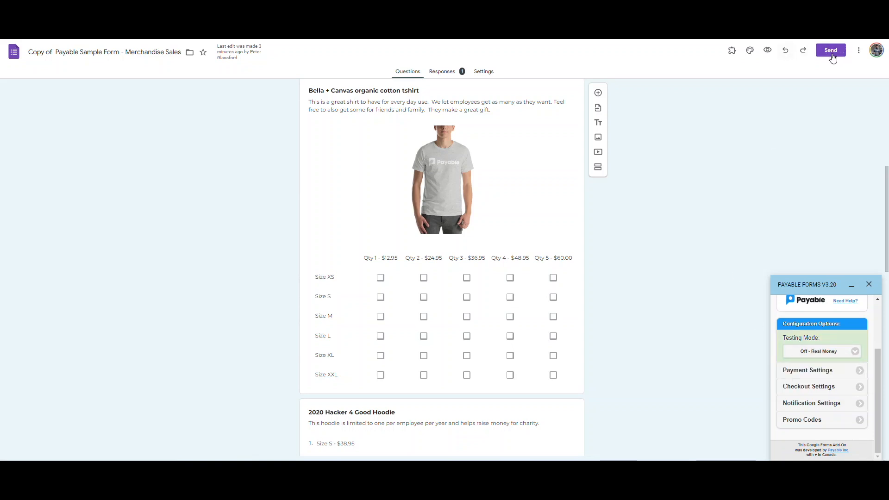
pyautogui.click(830, 51)
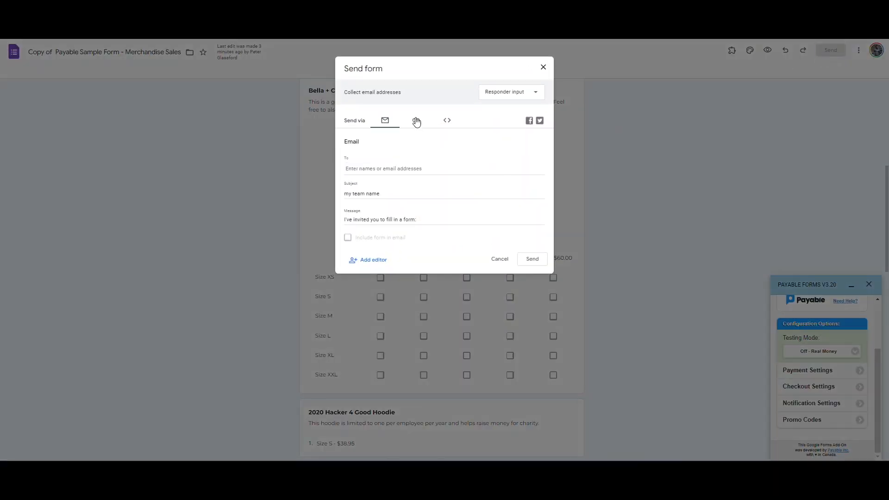
pyautogui.click(414, 120)
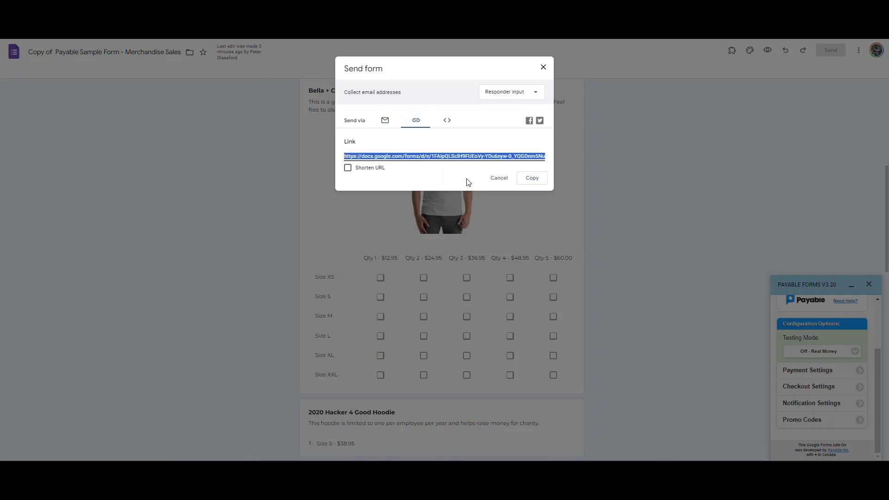
pyautogui.moveTo(397, 179)
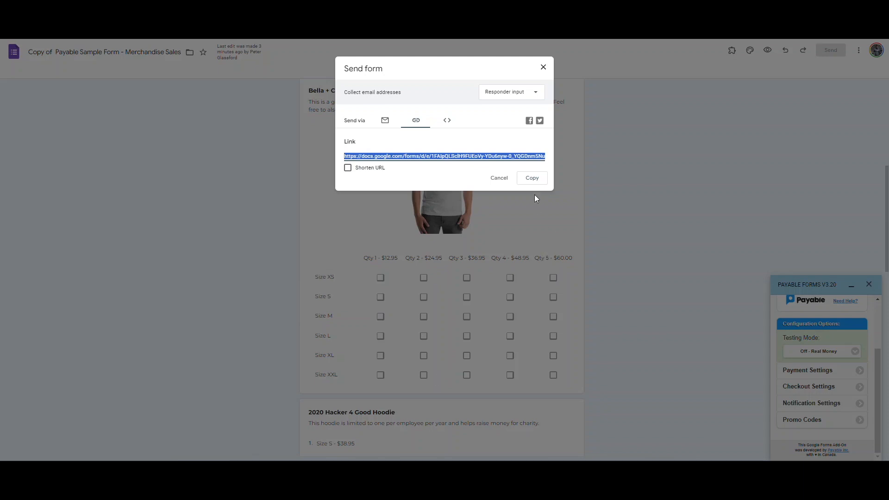
pyautogui.click(530, 178)
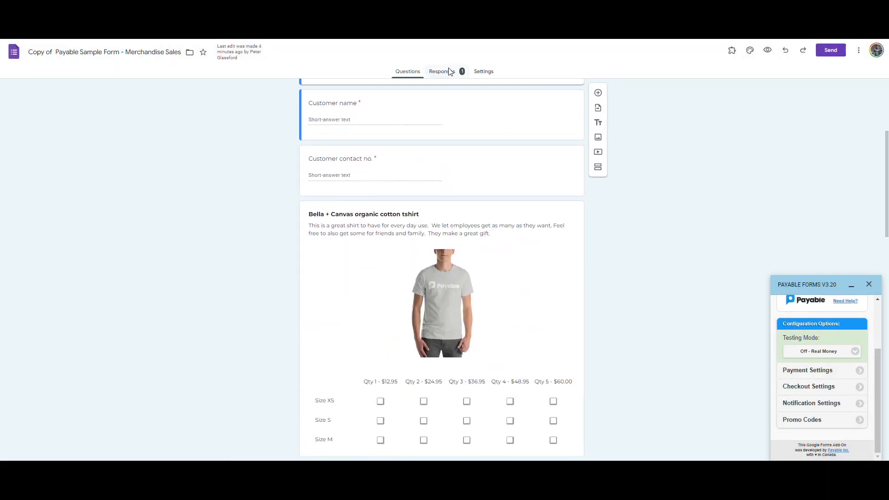
# Step: Link the responses to a new spreadsheet and open it in Sheets
pyautogui.click(440, 71)
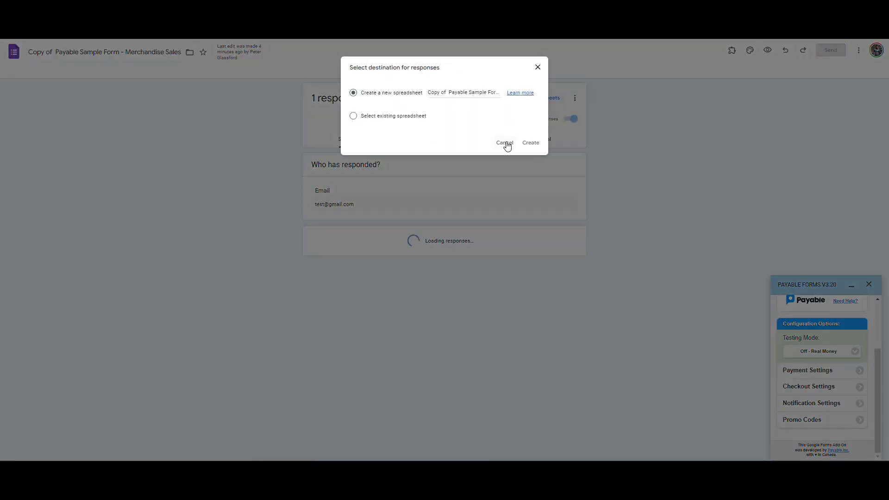
pyautogui.click(530, 142)
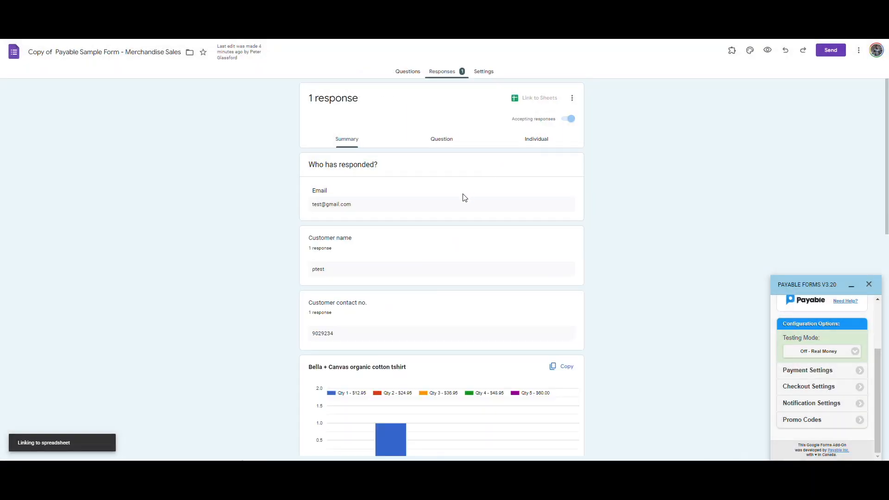
pyautogui.moveTo(434, 116)
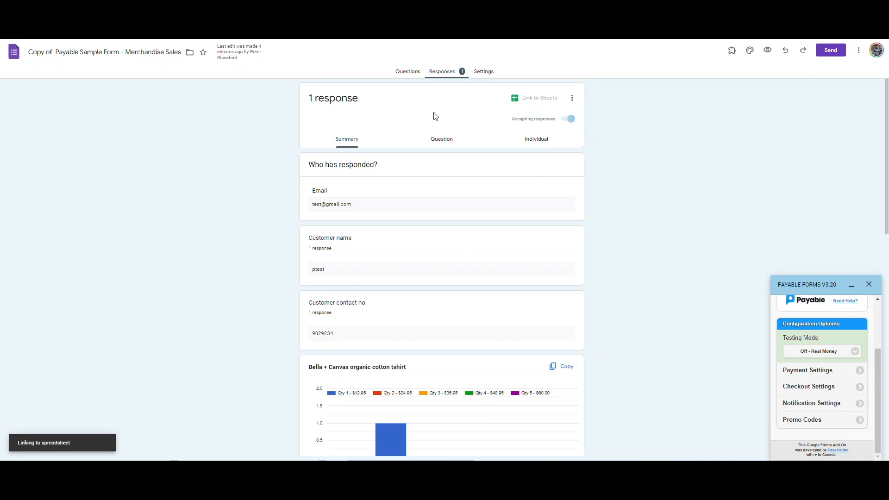
pyautogui.click(534, 98)
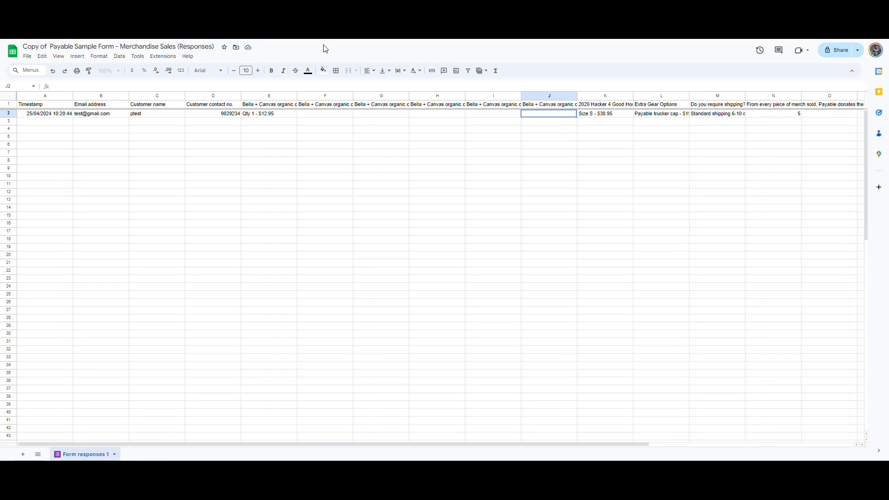
# Step: Inspect the test order's email, t-shirt size and quantity cells in the responses sheet
pyautogui.click(101, 114)
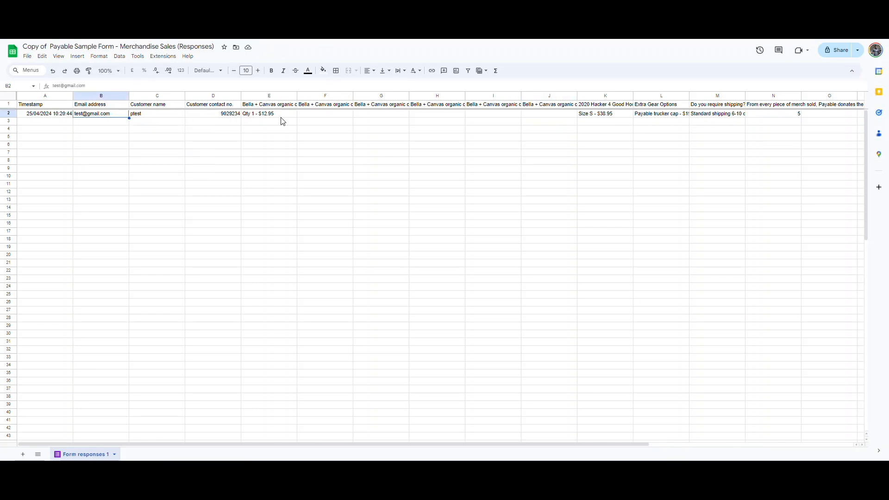
pyautogui.click(268, 114)
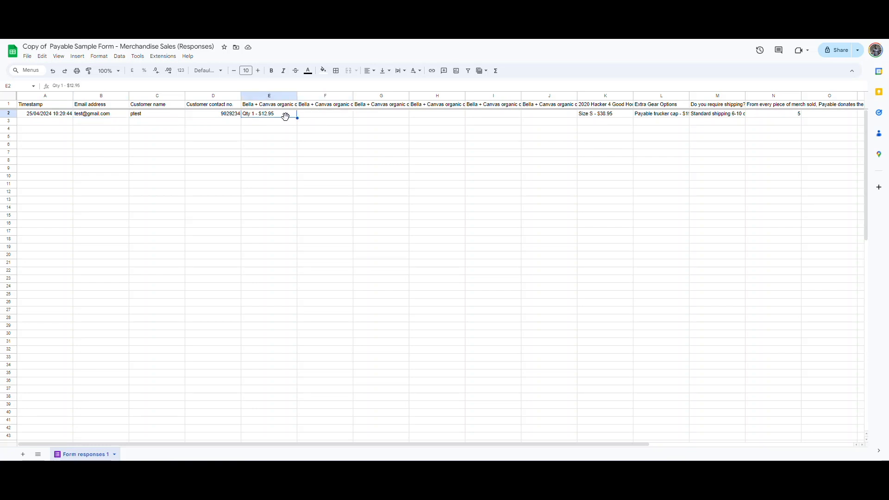
pyautogui.click(604, 113)
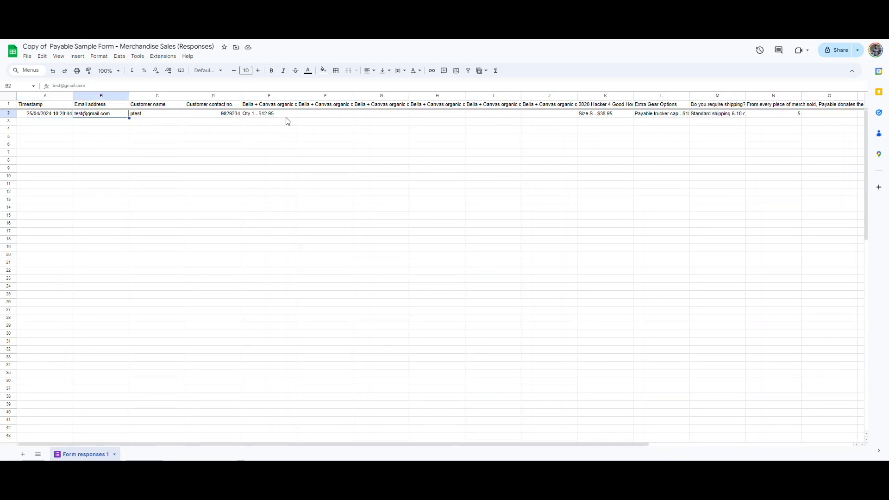
pyautogui.click(325, 114)
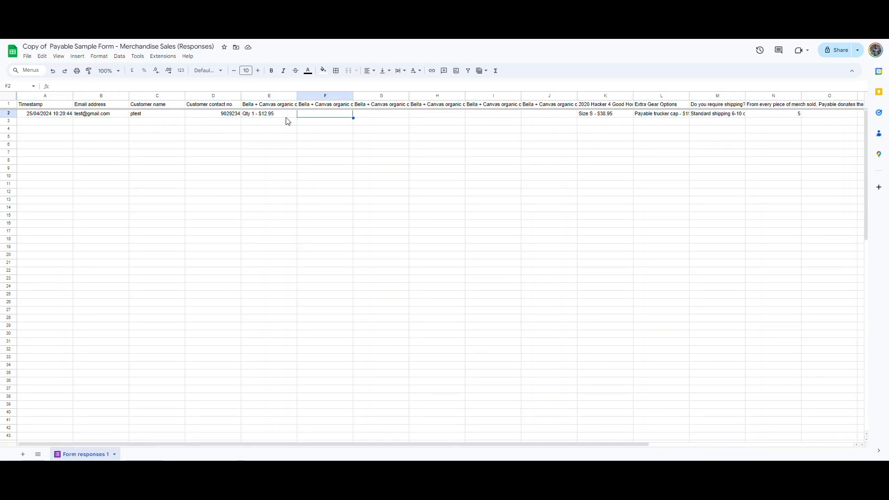
pyautogui.click(773, 113)
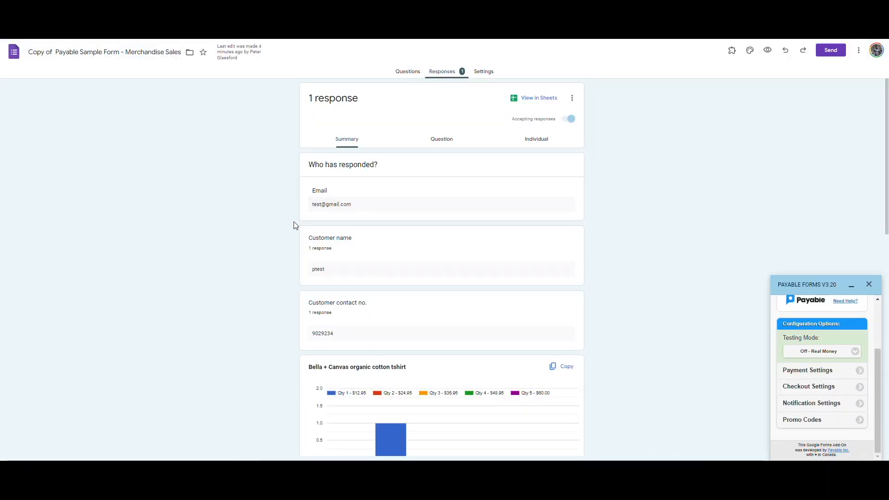
# Step: Return to the Questions view and scroll through the t-shirt size-and-quantity items
pyautogui.click(407, 71)
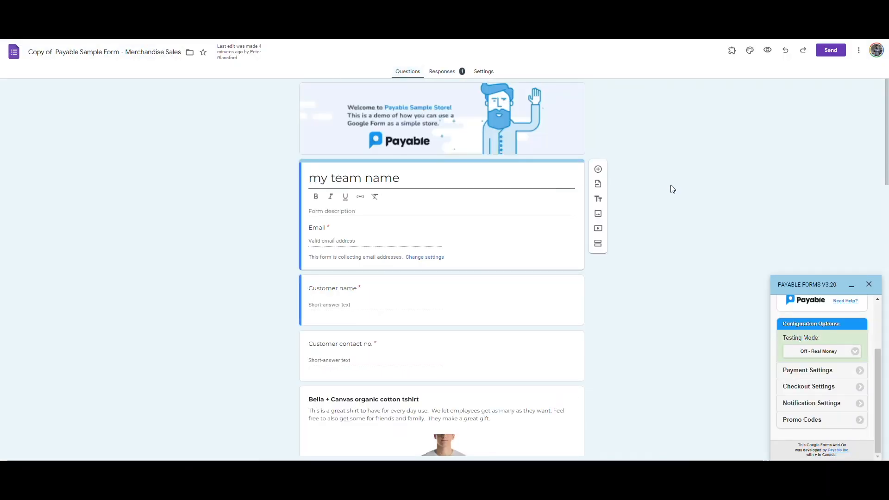
pyautogui.scroll(-3)
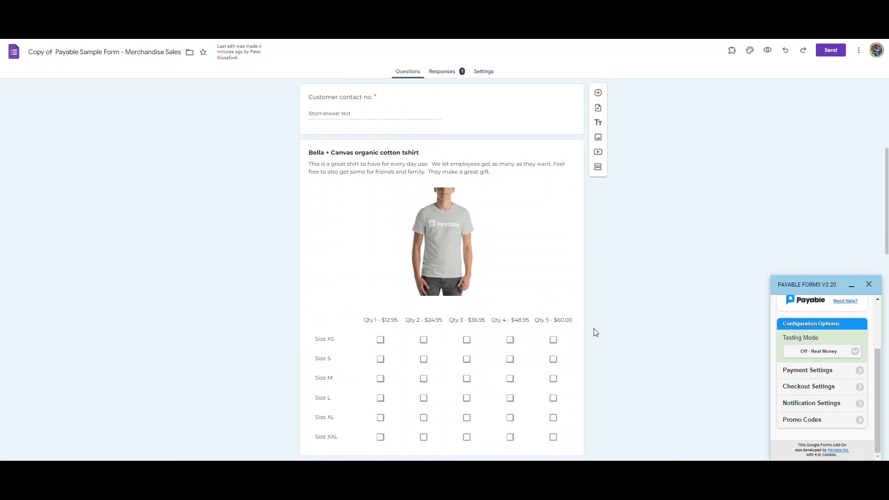